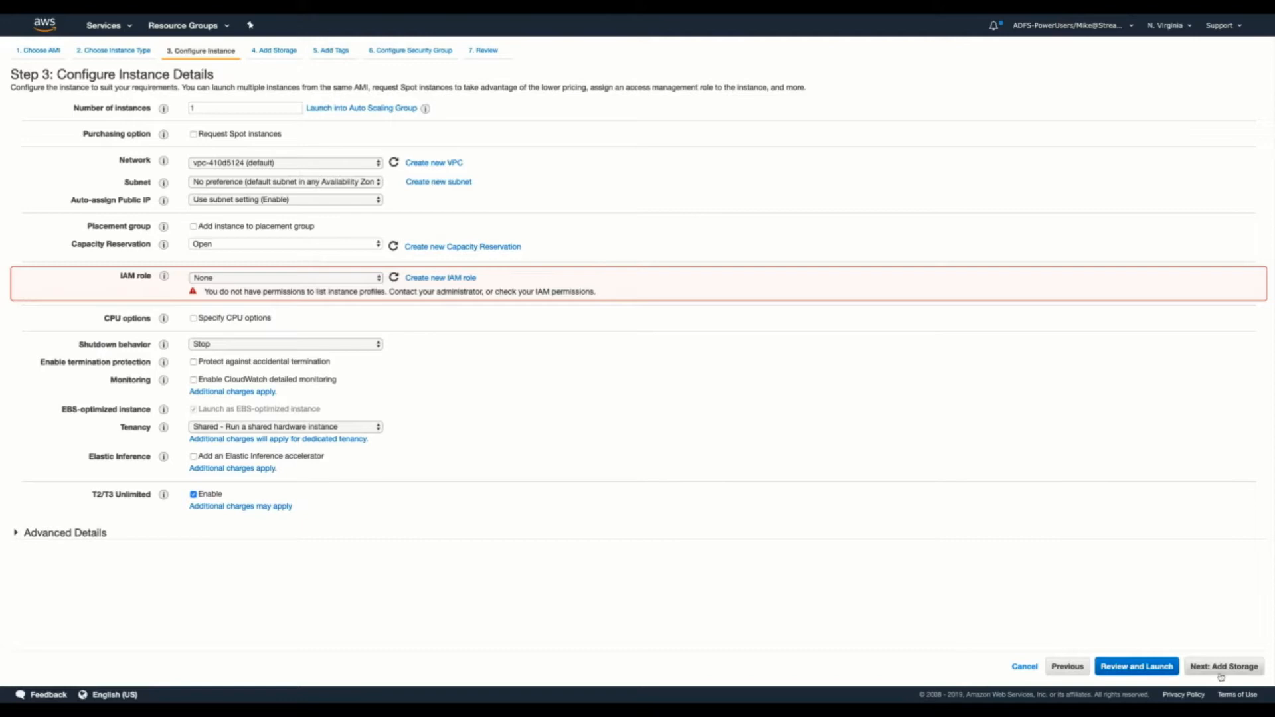
# - Keep the root volume at 50 GiB general purpose and continue to Add Tags
pyautogui.click(1223, 666)
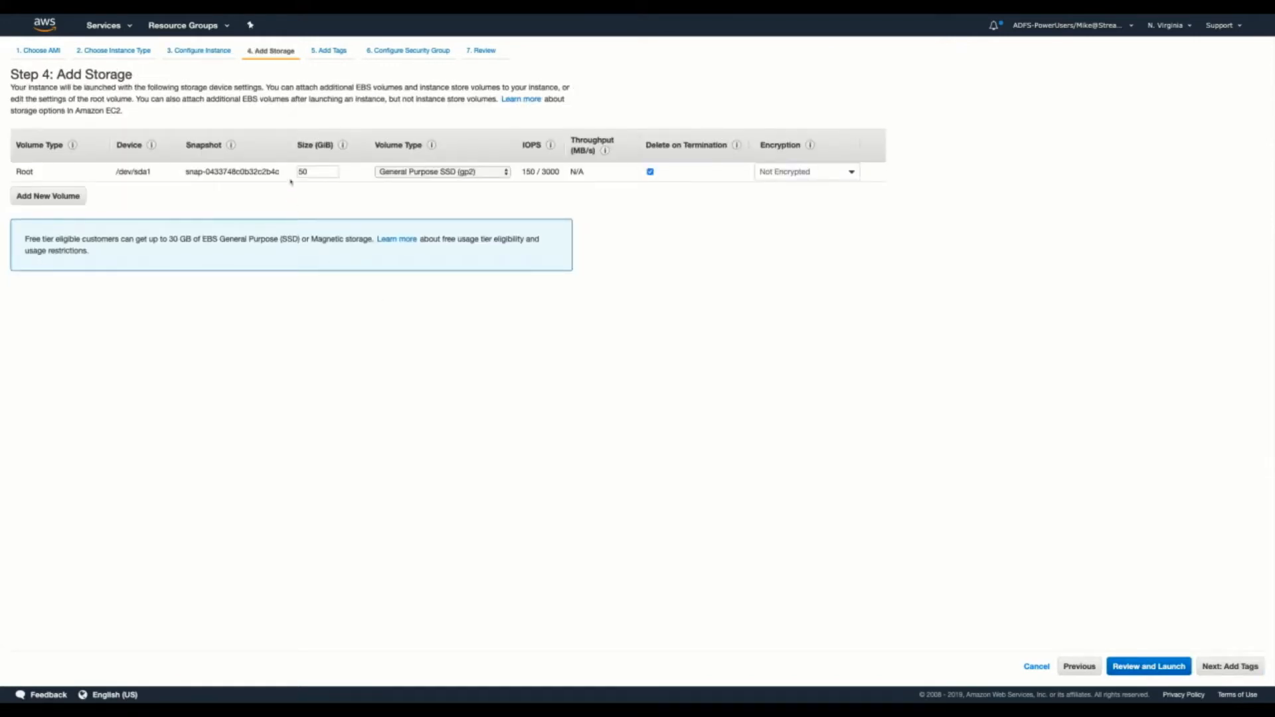
pyautogui.click(316, 171)
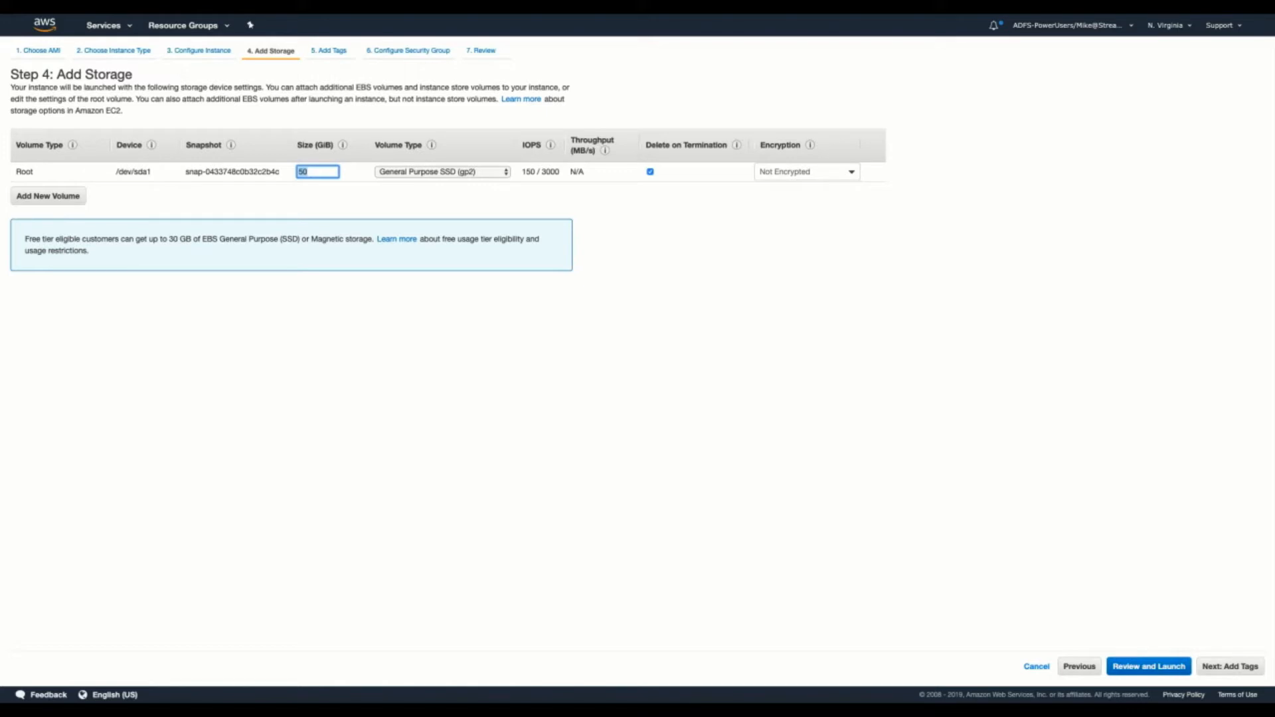
pyautogui.click(1228, 666)
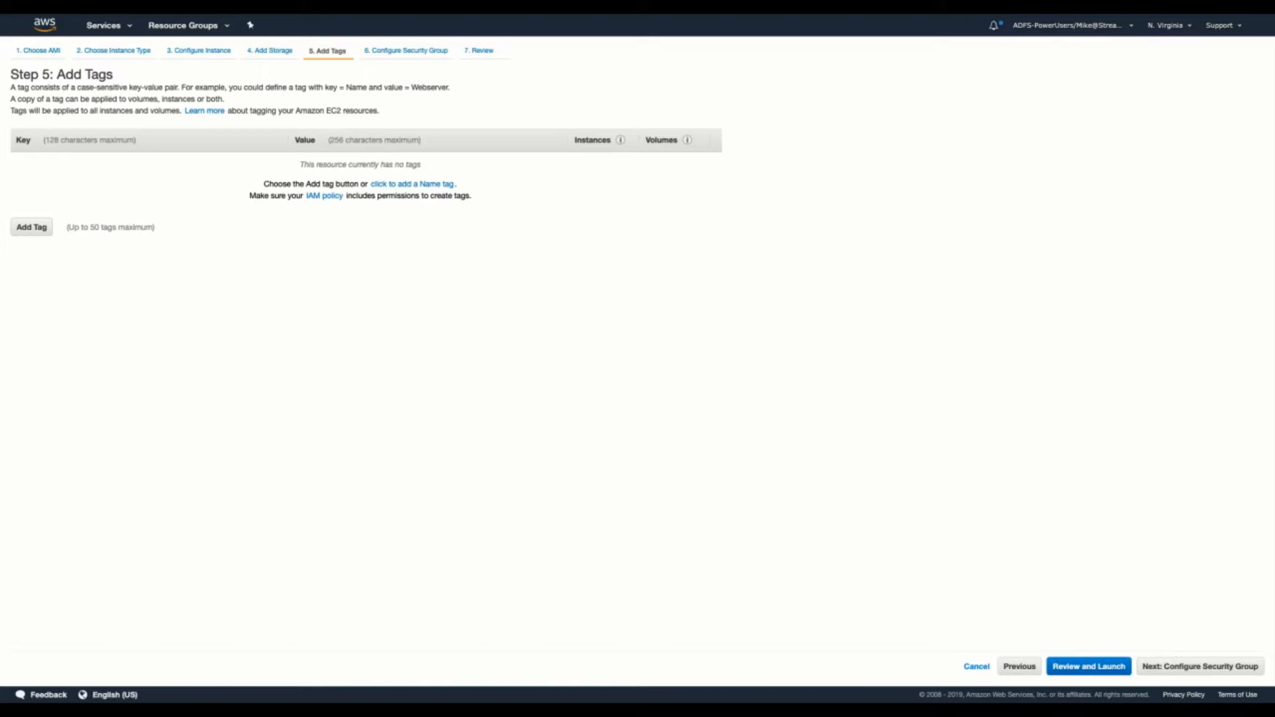
# - Change the security group rule to All TCP with Source restricted to My IP
pyautogui.click(1199, 665)
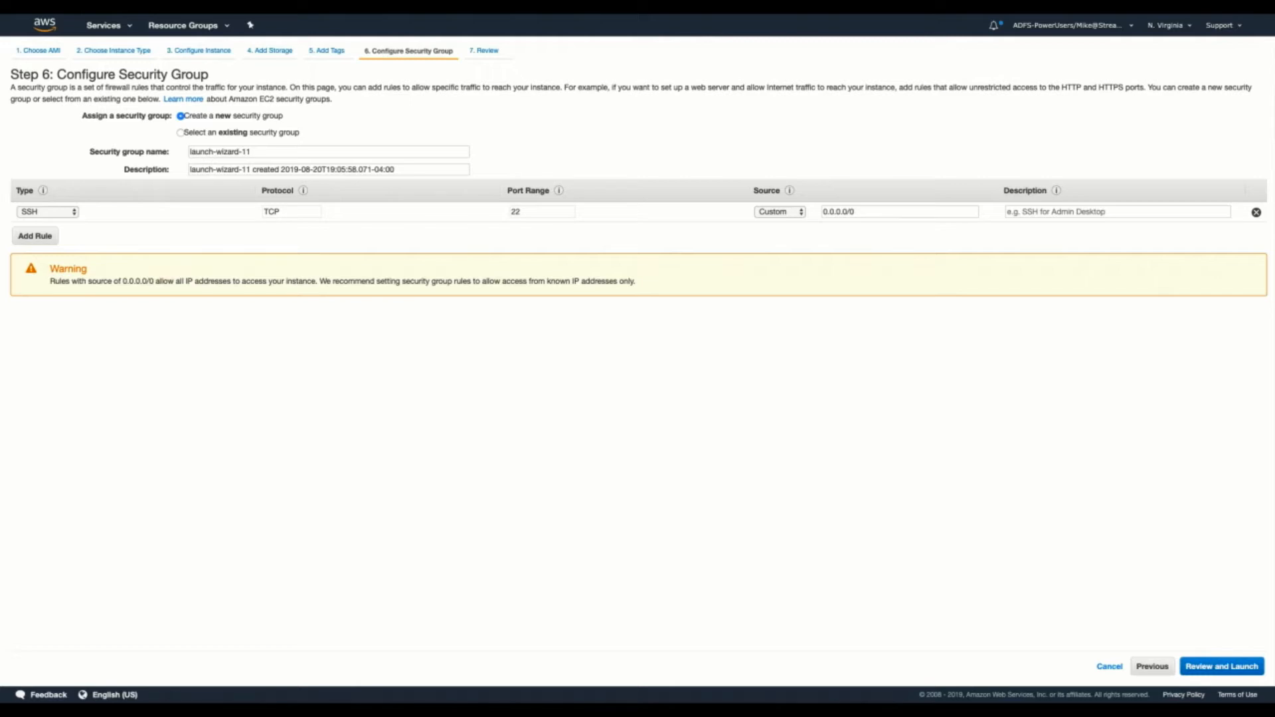
pyautogui.moveTo(1149, 594)
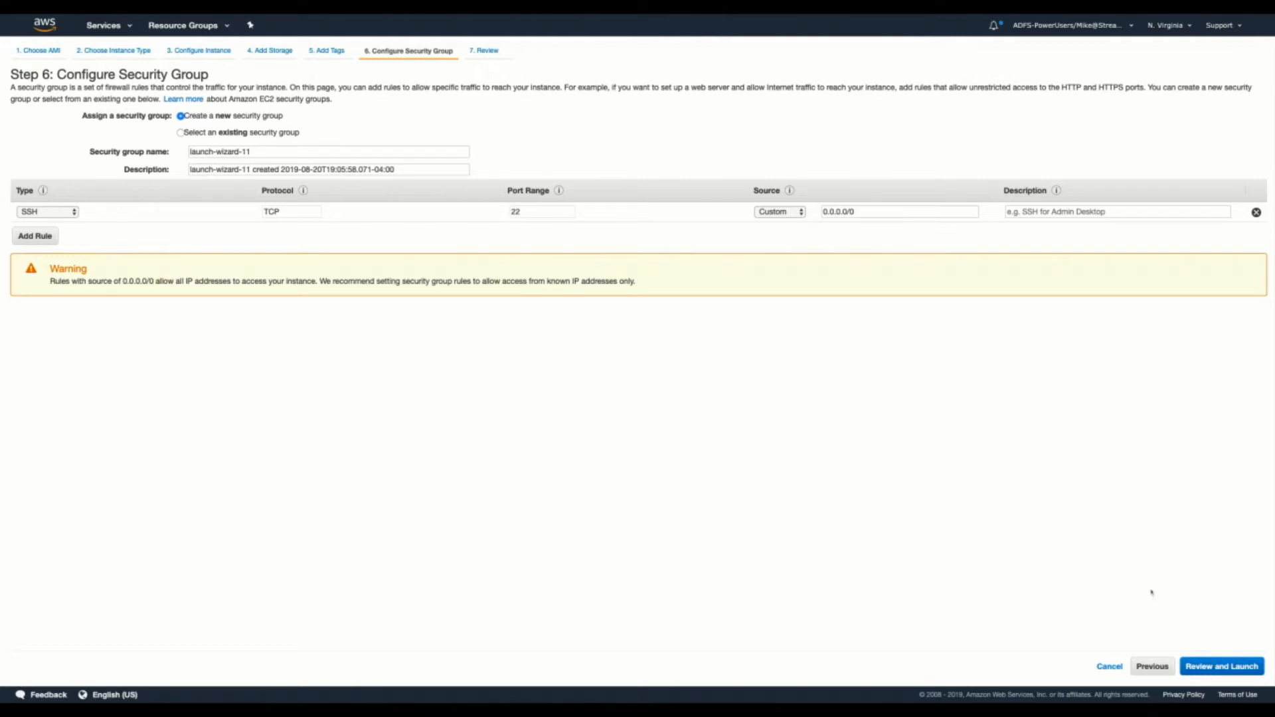
pyautogui.click(46, 211)
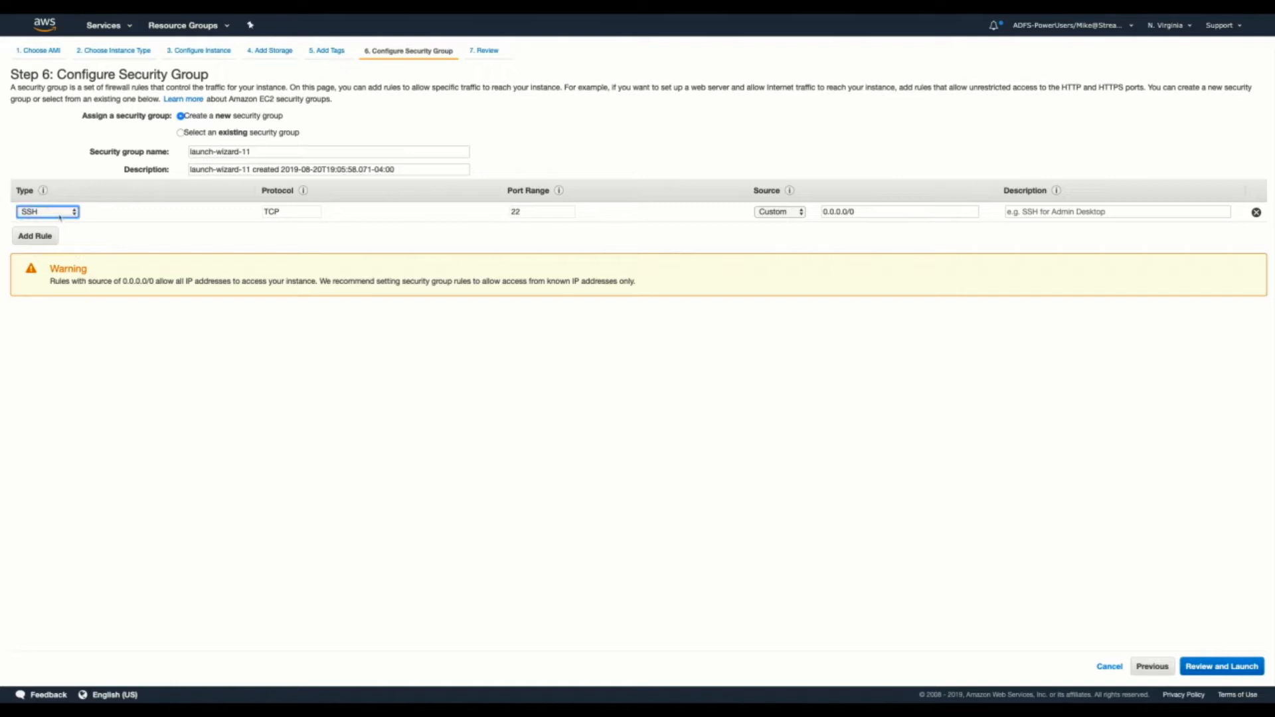
pyautogui.click(47, 211)
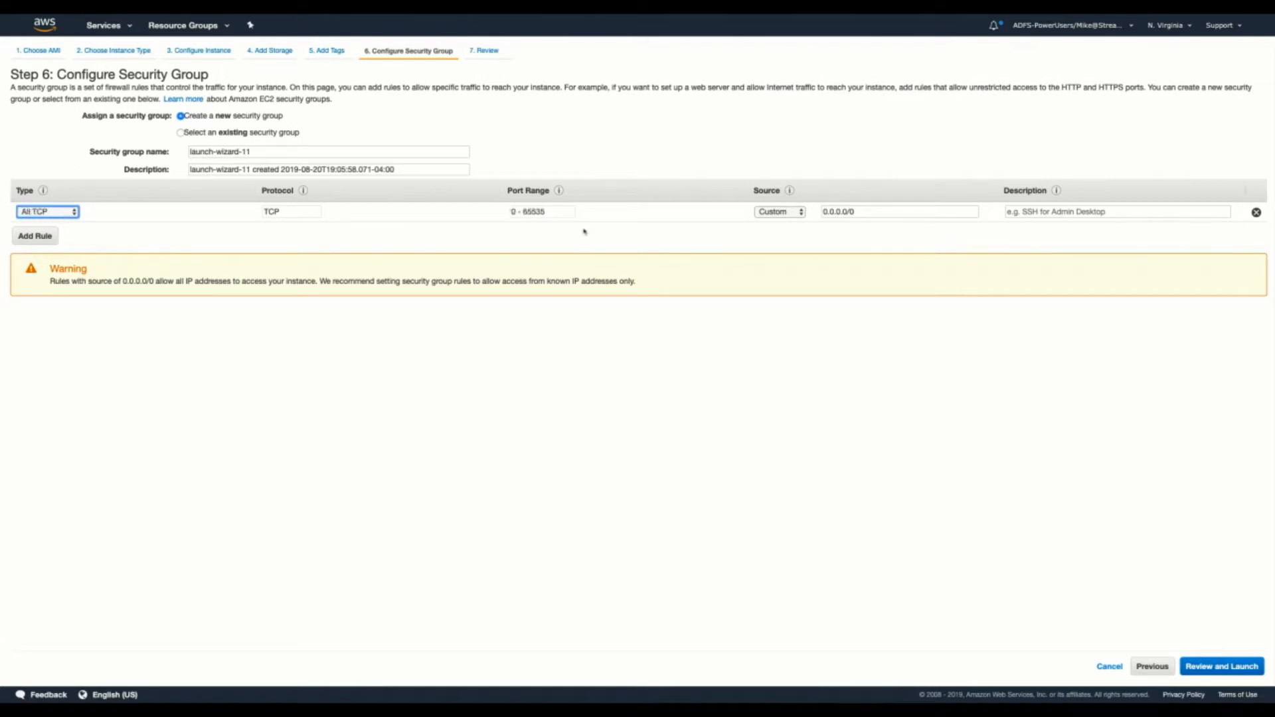
pyautogui.click(780, 212)
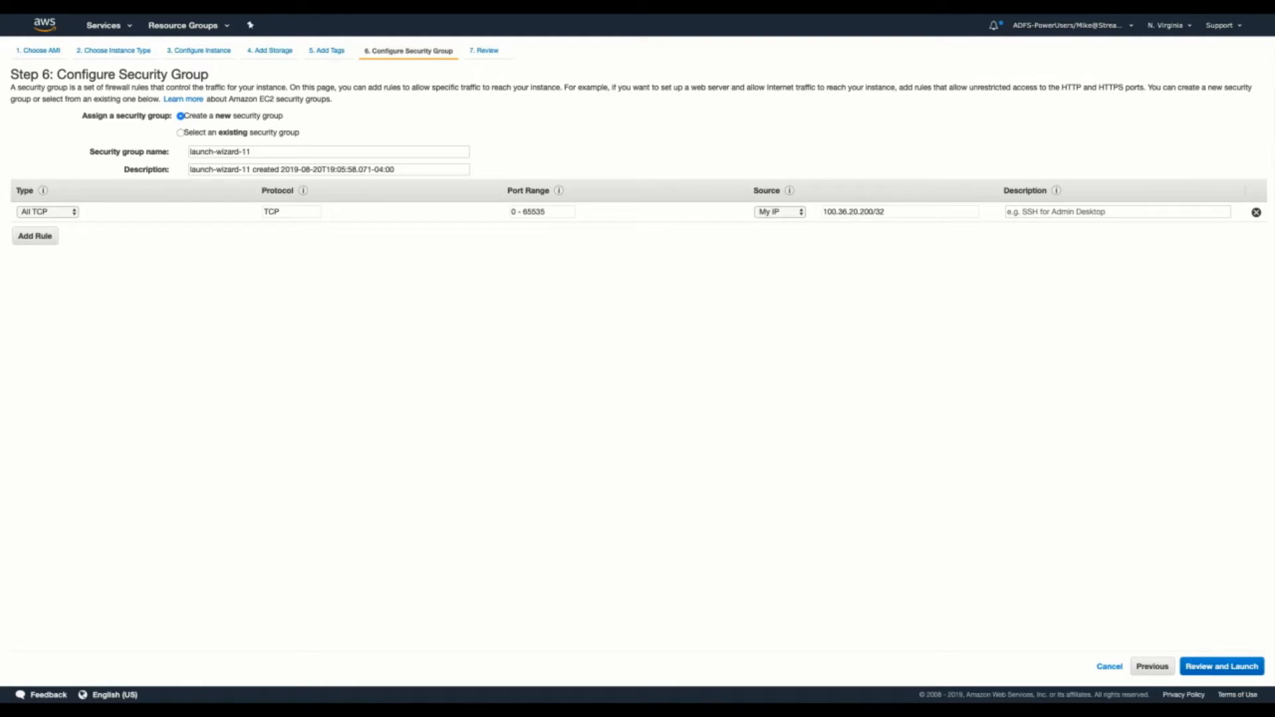
pyautogui.moveTo(1021, 689)
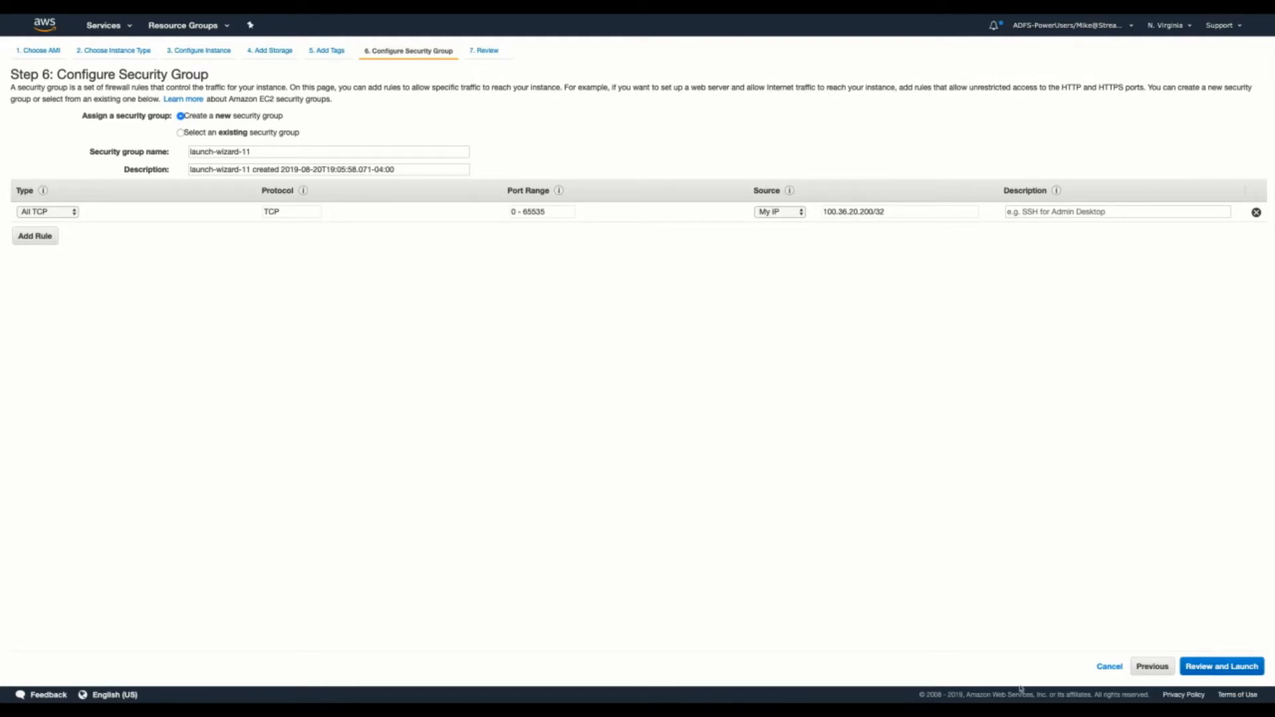
# - Review and launch the instance so it shows running in the Instances list
pyautogui.click(1220, 666)
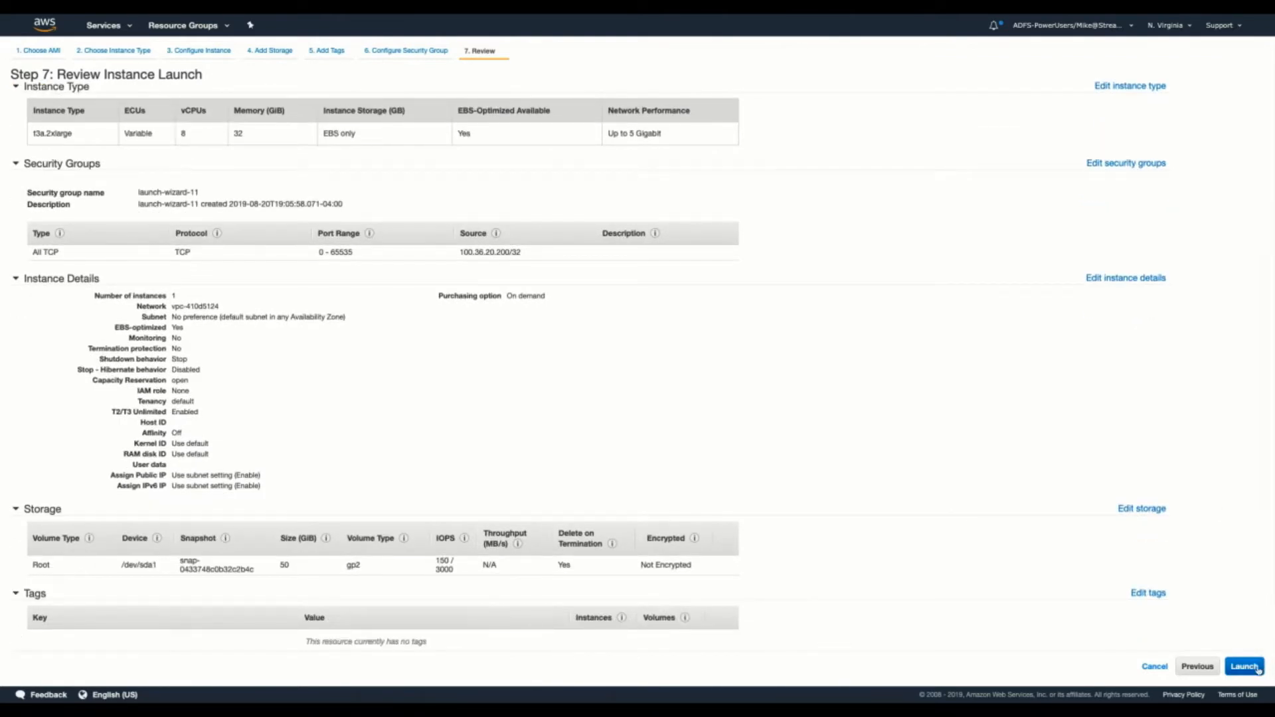
pyautogui.click(1243, 666)
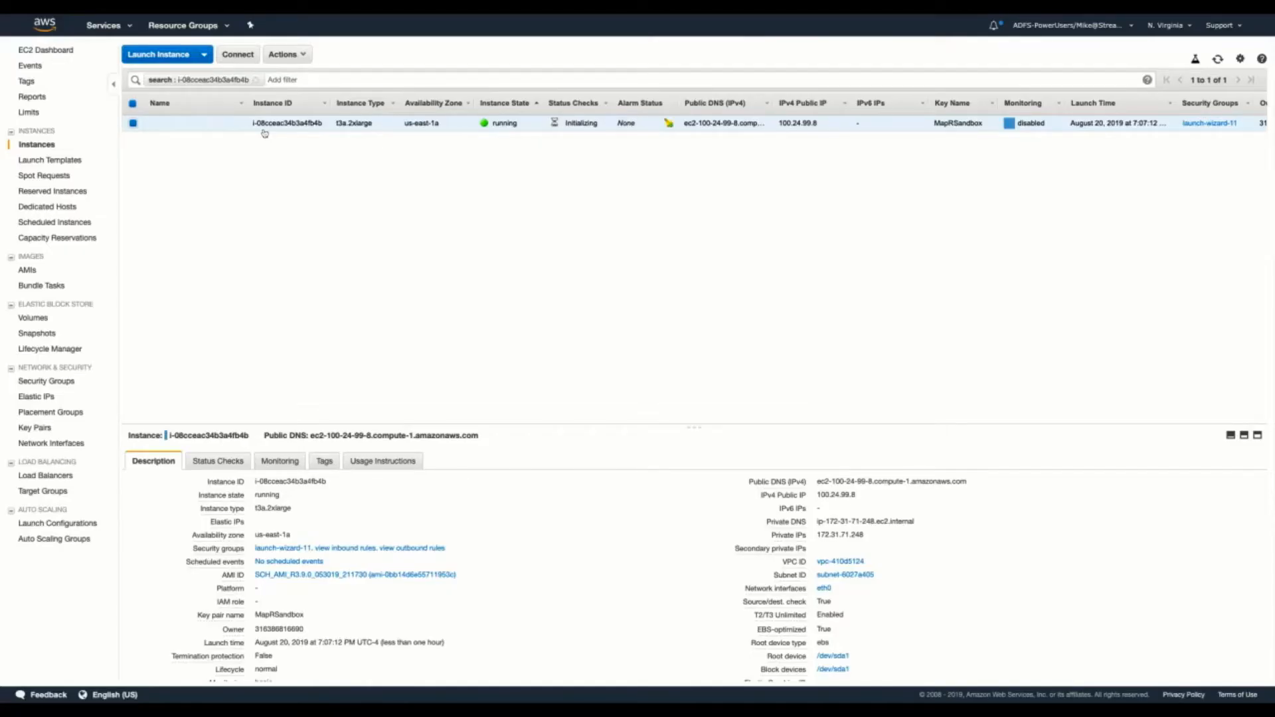
pyautogui.moveTo(539, 128)
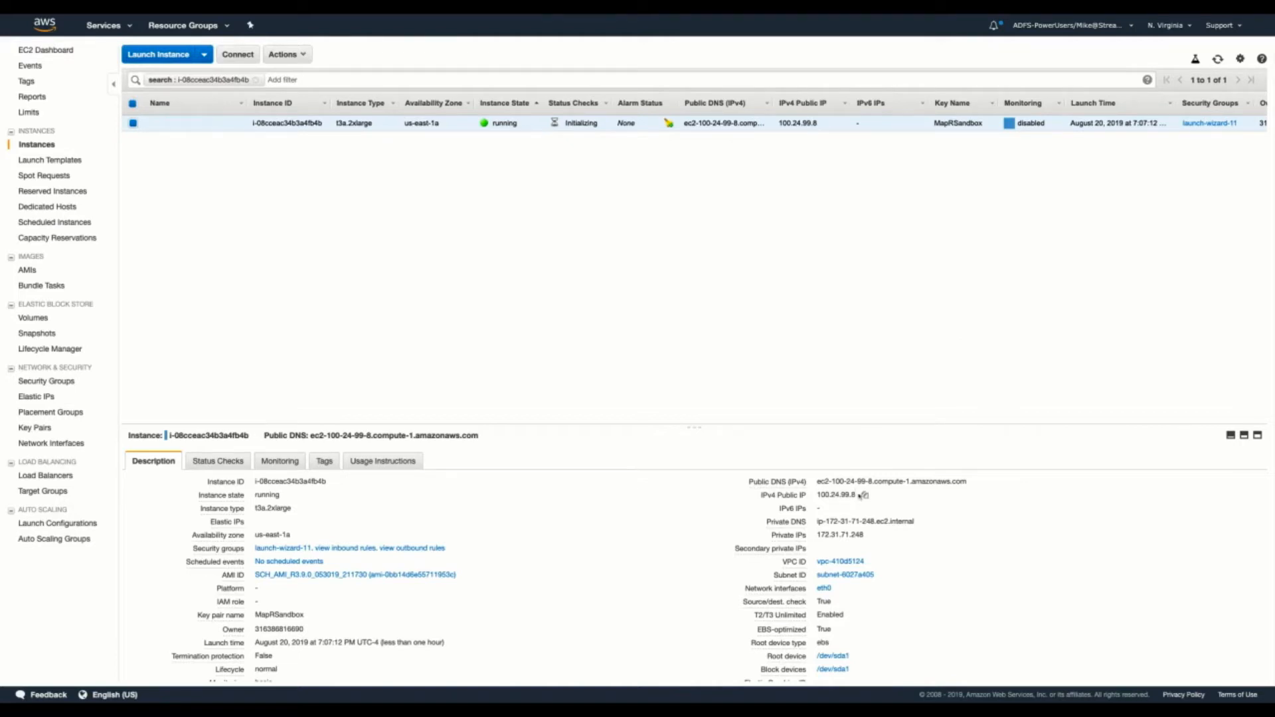
# - Add the instance public IP as sch-trial in /etc/hosts and browse to sch-trial:18631
pyautogui.click(866, 494)
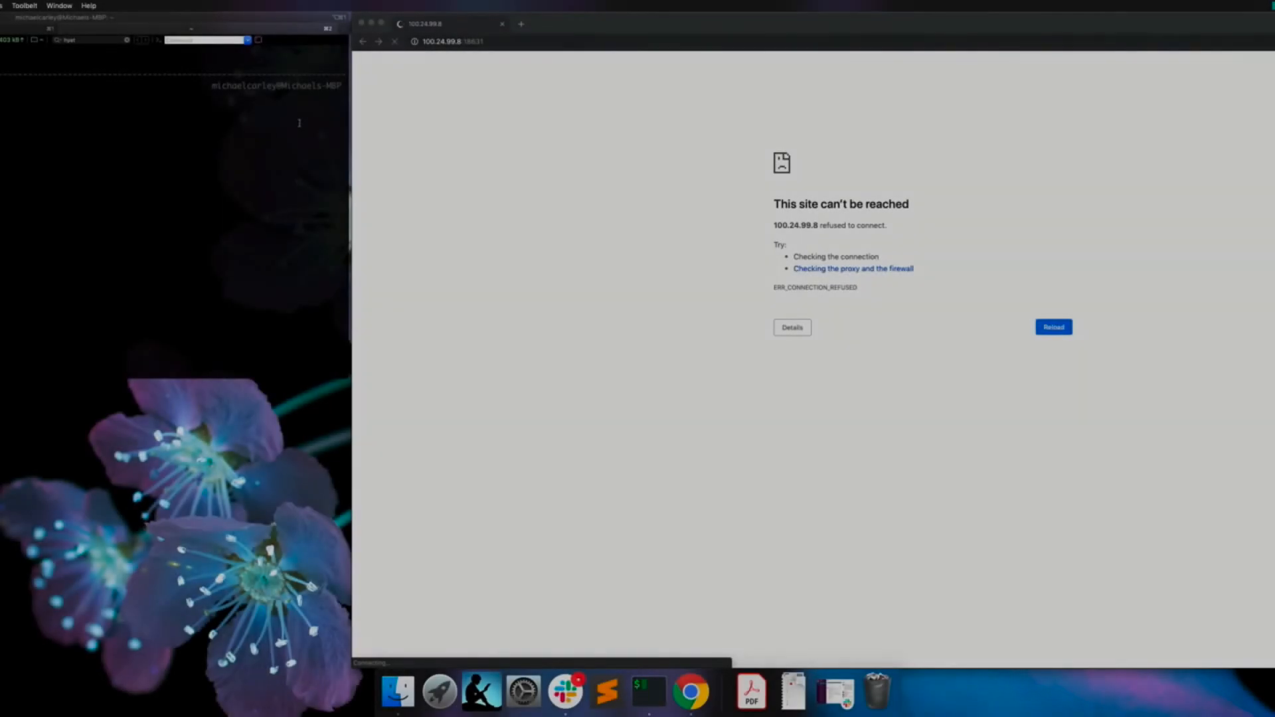
pyautogui.click(1052, 326)
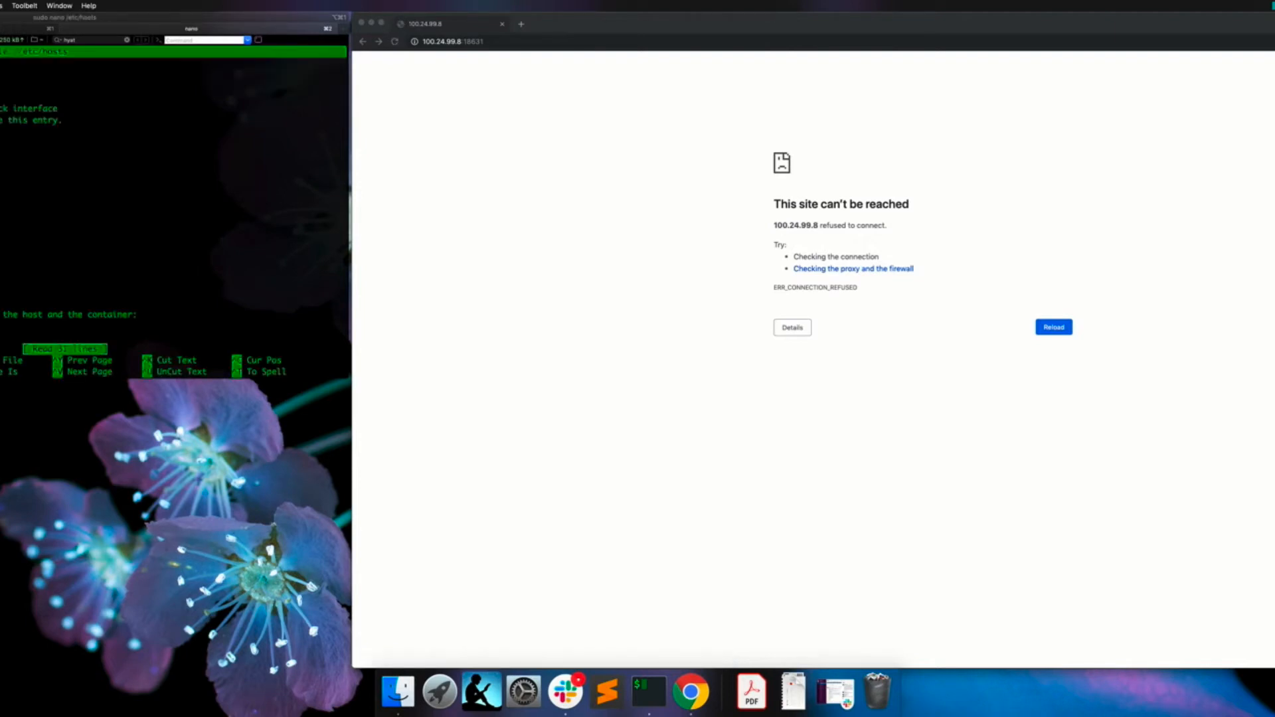
pyautogui.click(453, 42)
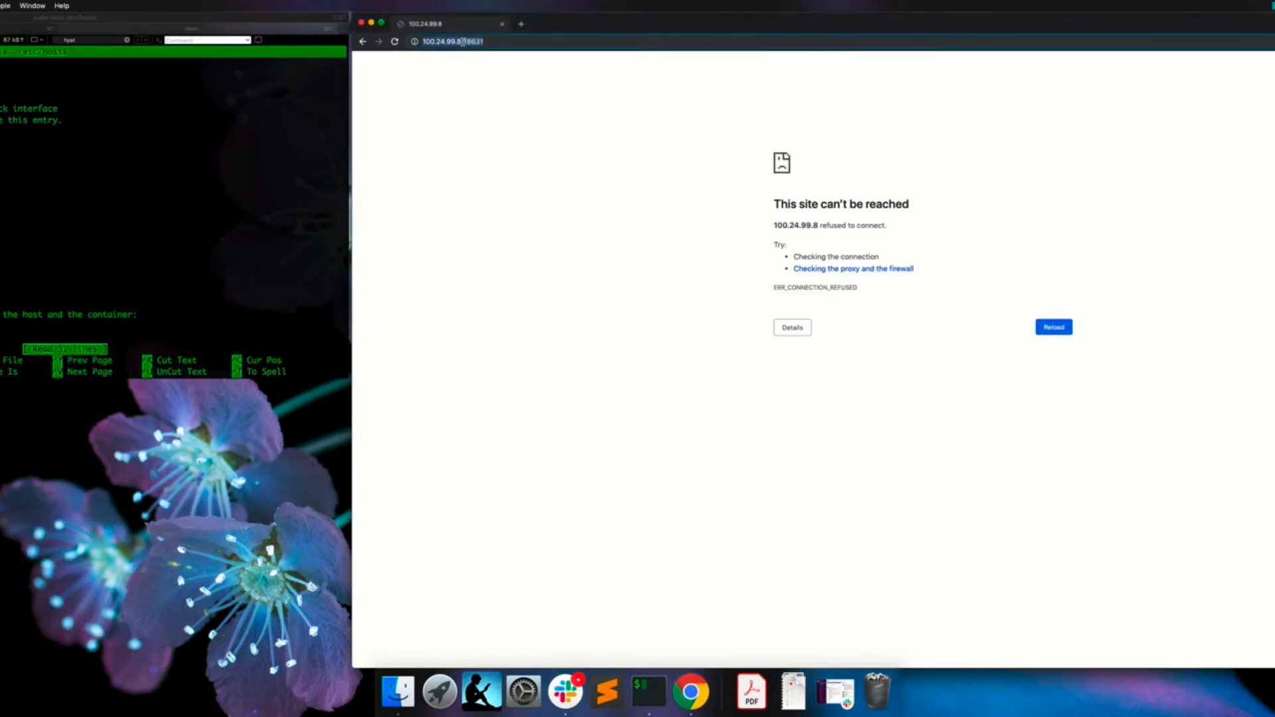
pyautogui.click(444, 41)
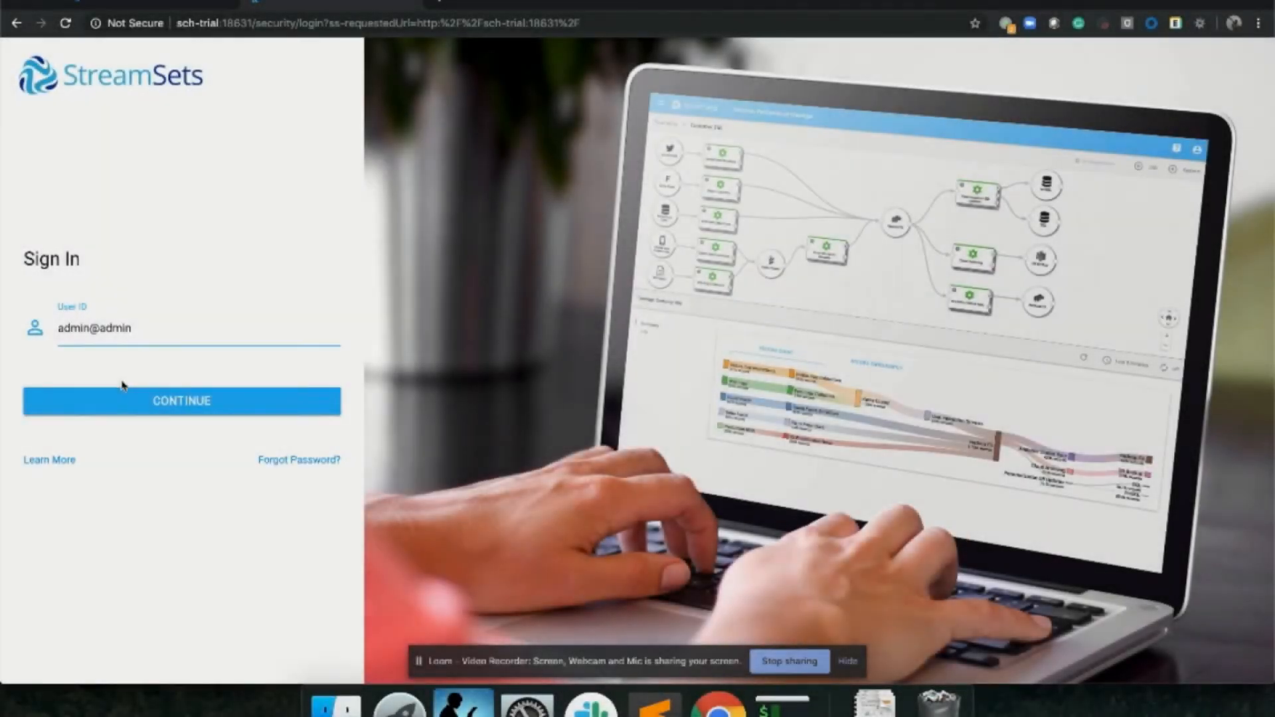
# - Sign in to Control Hub with the admin user ID and its password
pyautogui.click(181, 400)
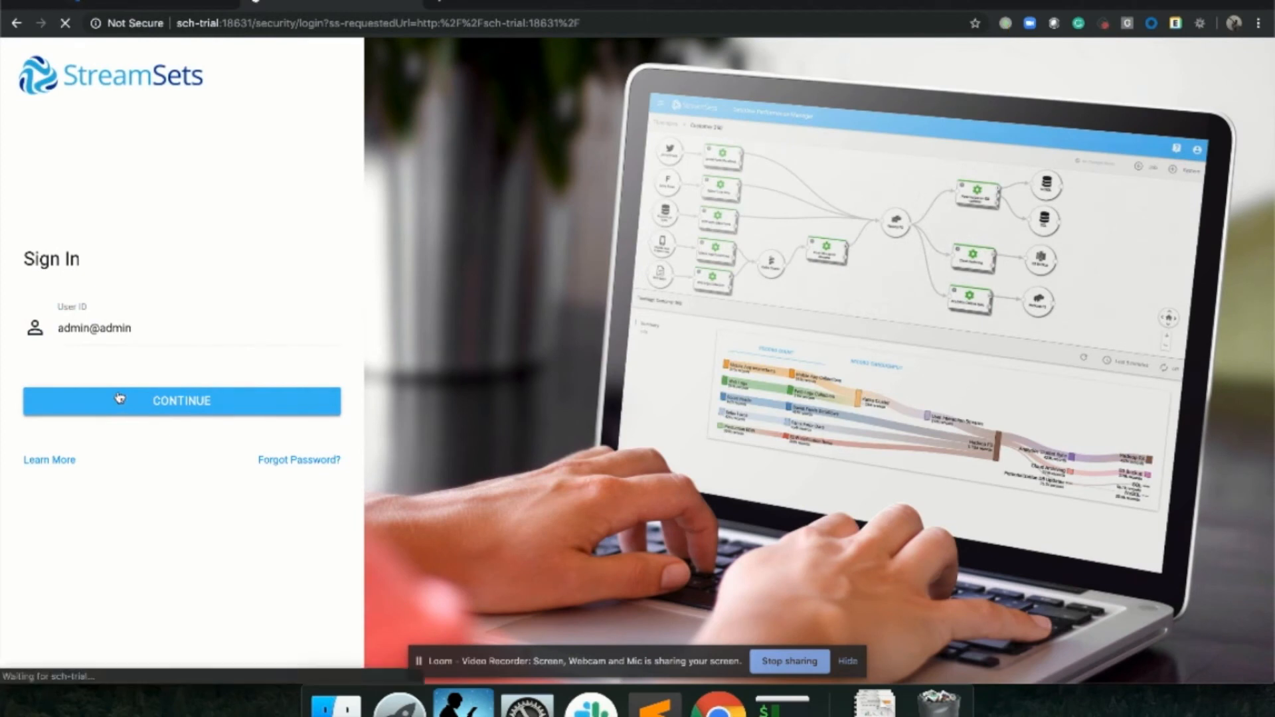
pyautogui.moveTo(144, 353)
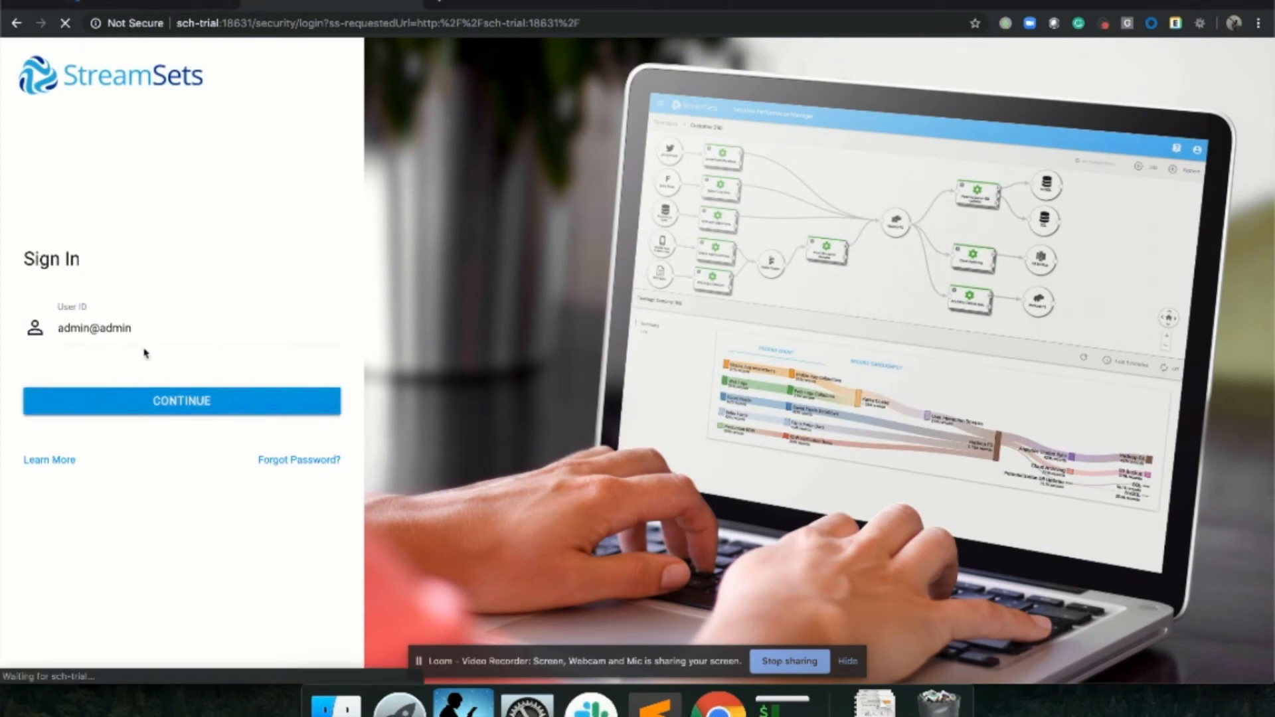
pyautogui.moveTo(305, 162)
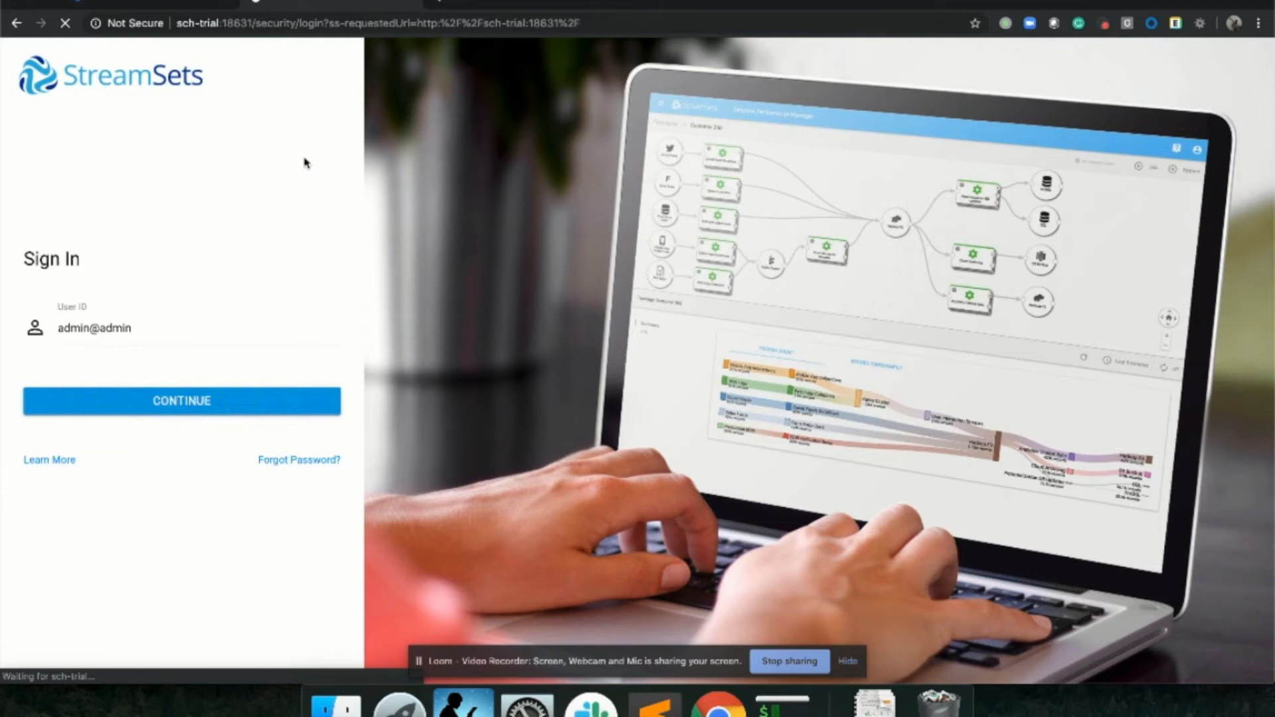
pyautogui.click(182, 400)
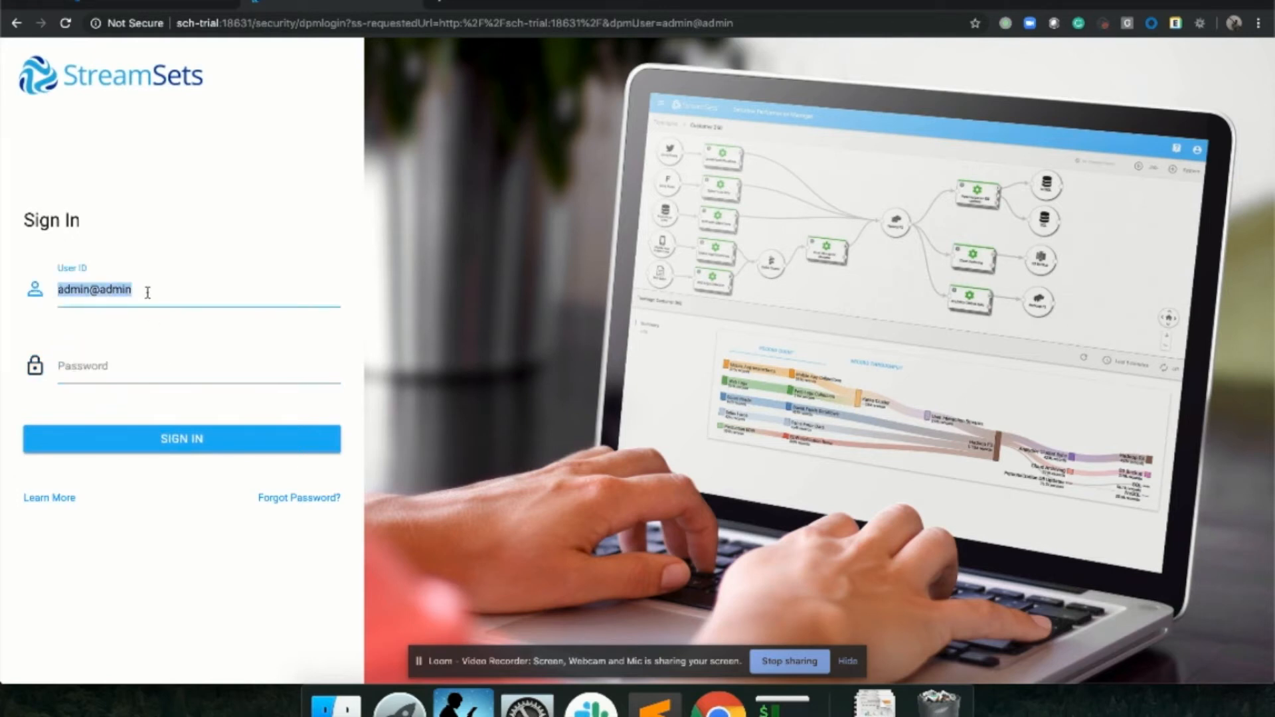
pyautogui.click(162, 366)
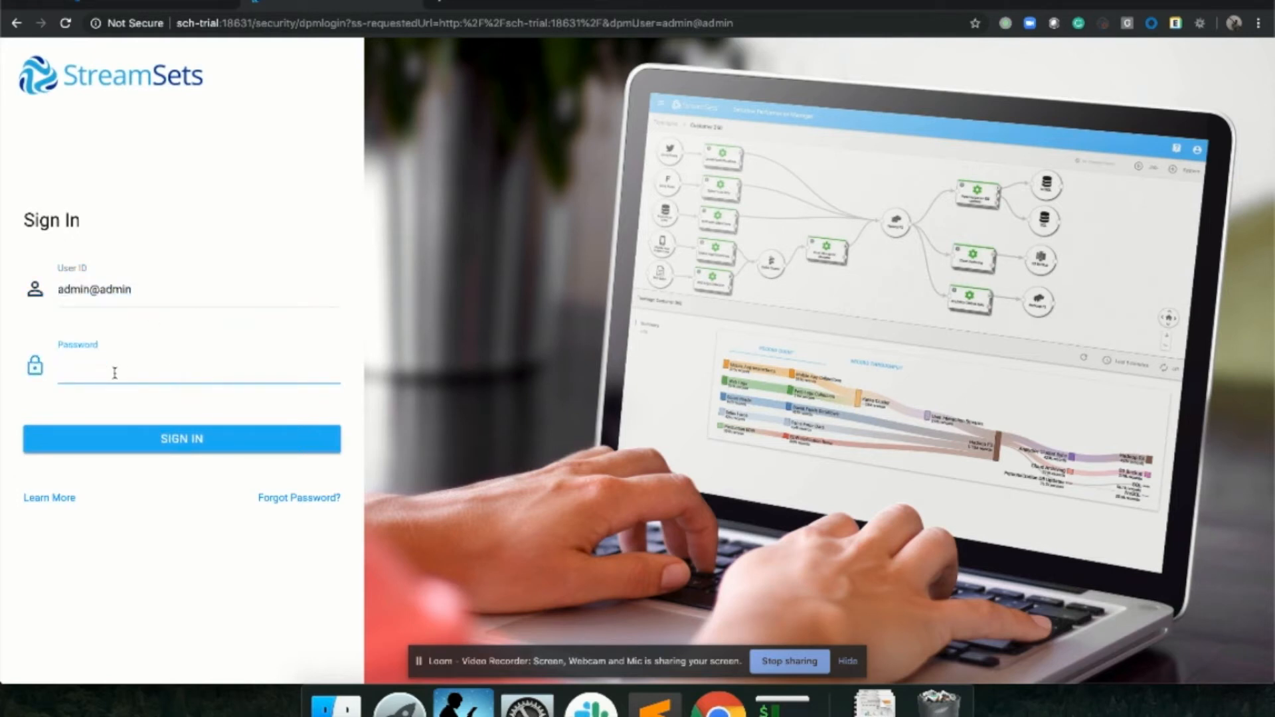
pyautogui.write('password')
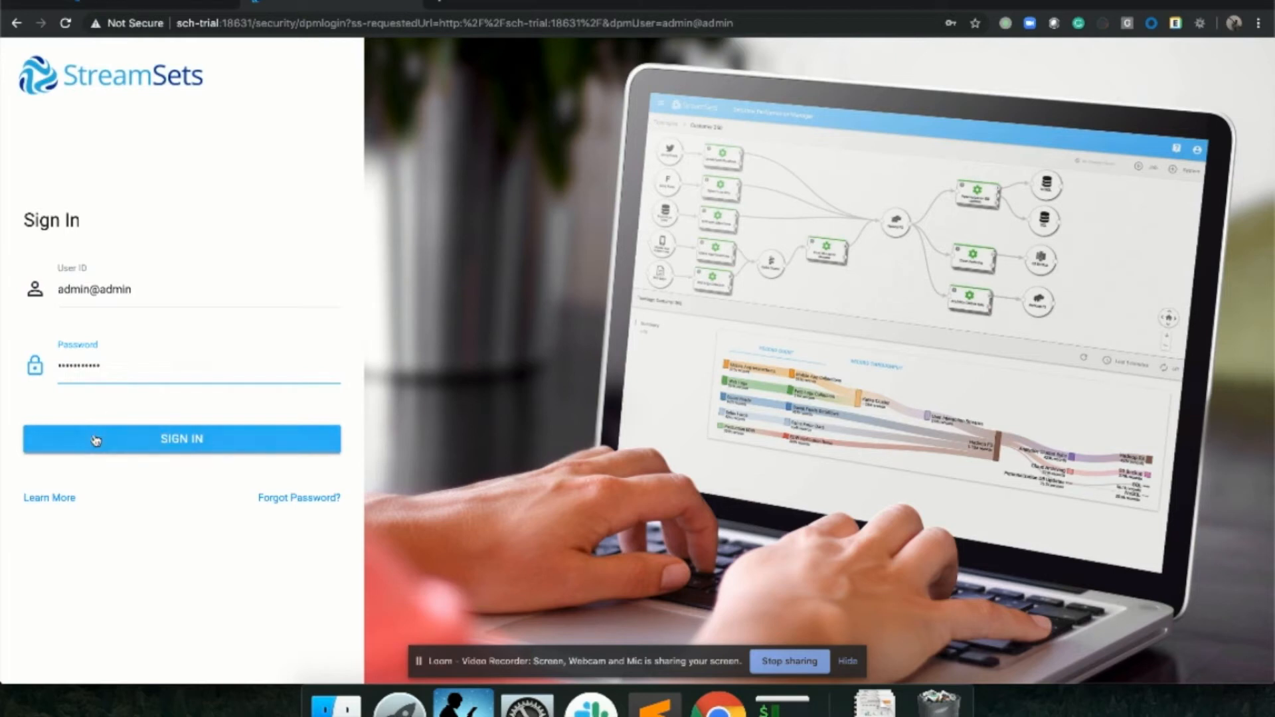
pyautogui.click(182, 438)
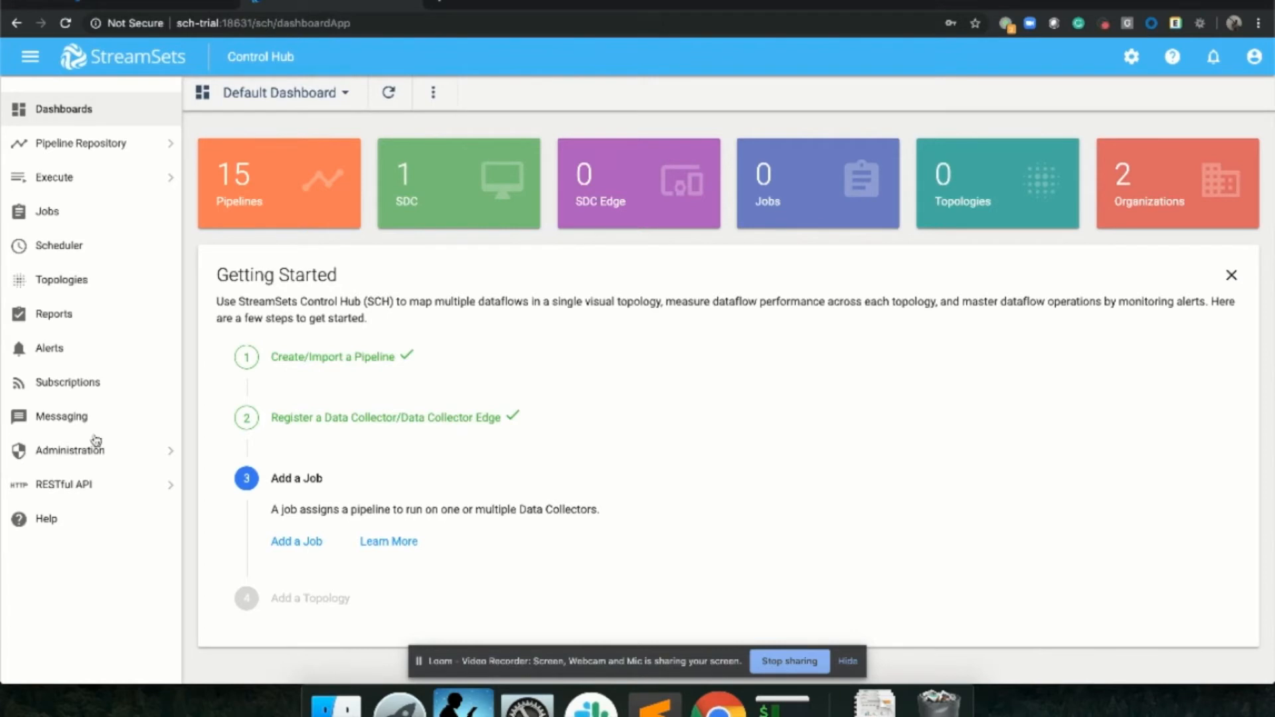
pyautogui.moveTo(233, 204)
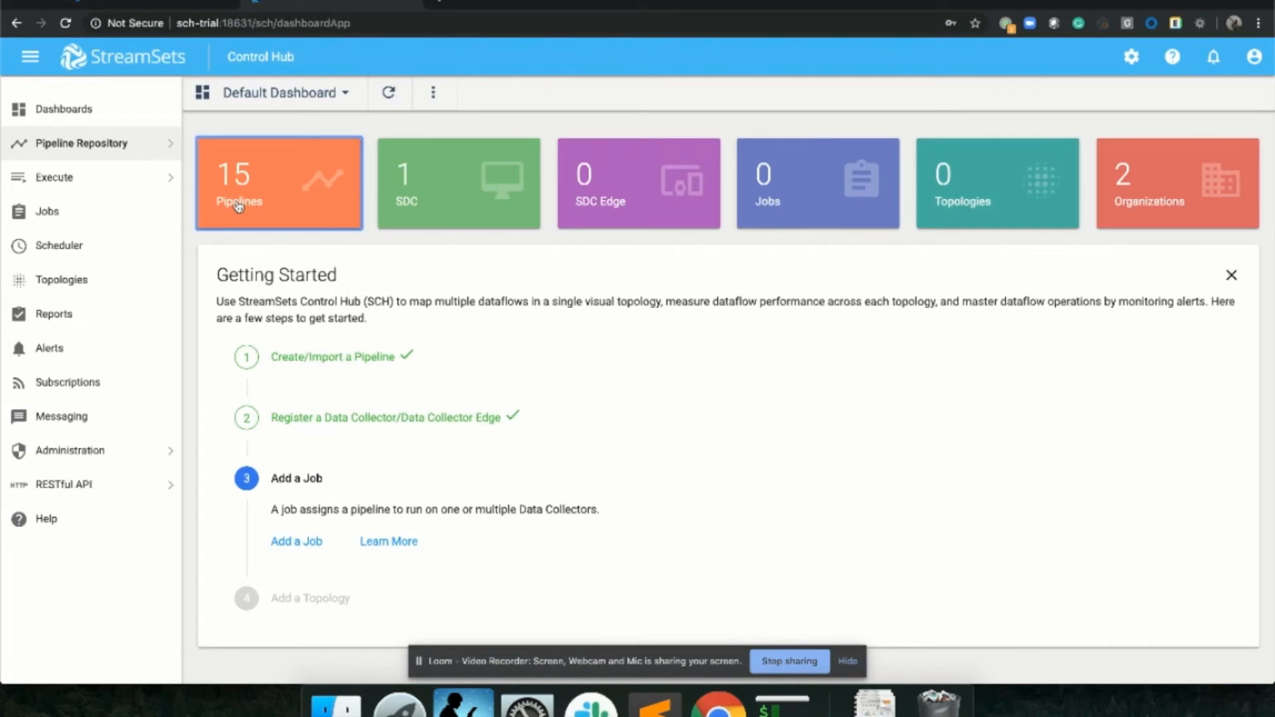
# - Show the Pipeline Repository's list of fifteen sample pipelines from the dashboard tile
pyautogui.click(279, 182)
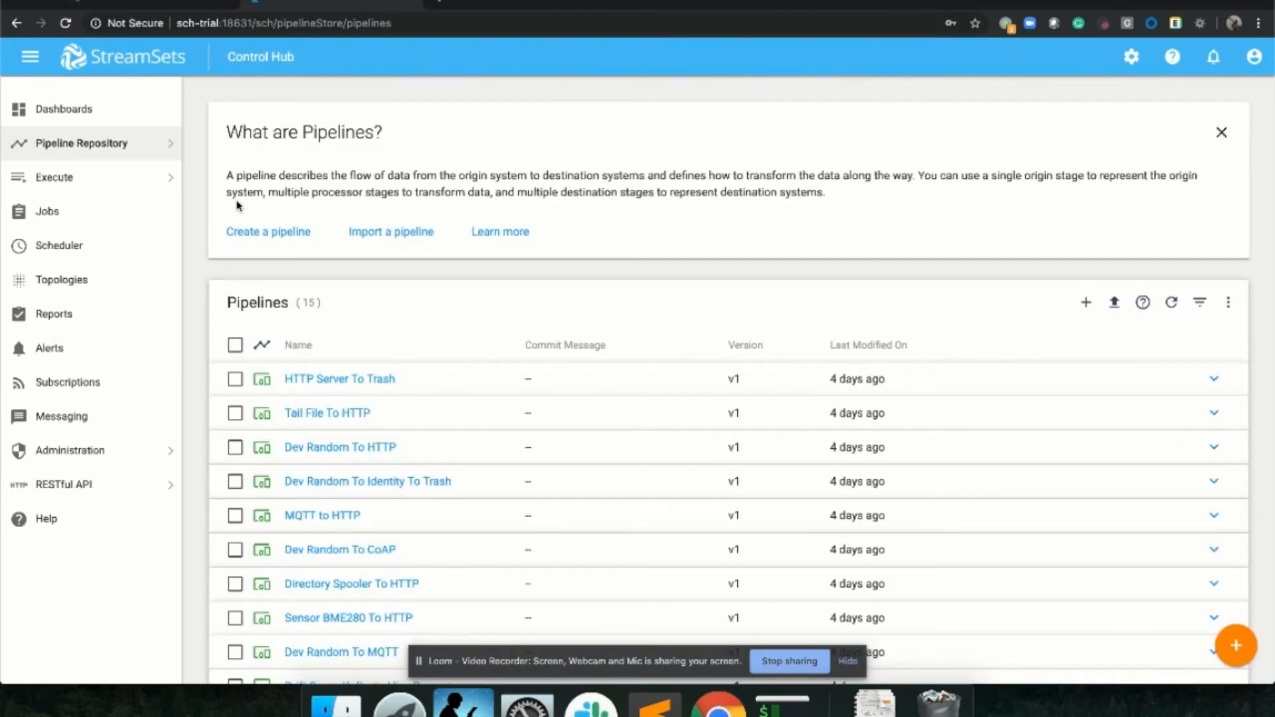
pyautogui.scroll(-3)
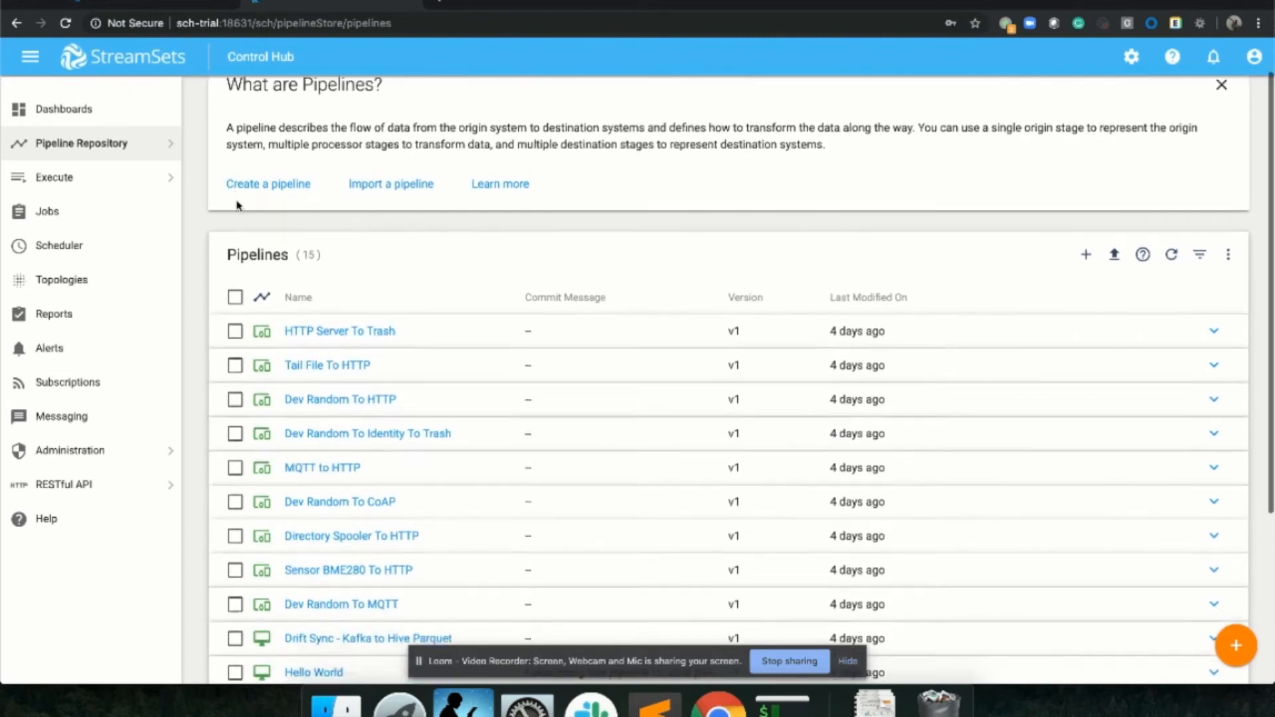
pyautogui.click(1221, 85)
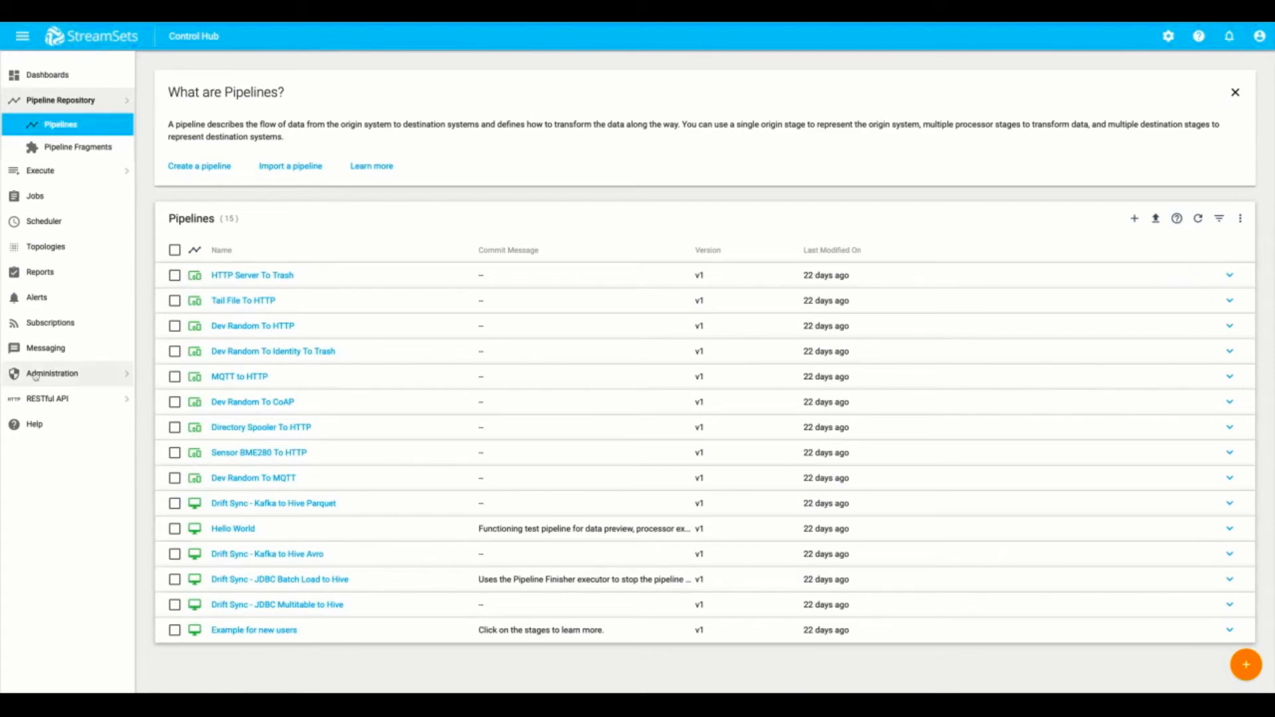
pyautogui.click(52, 373)
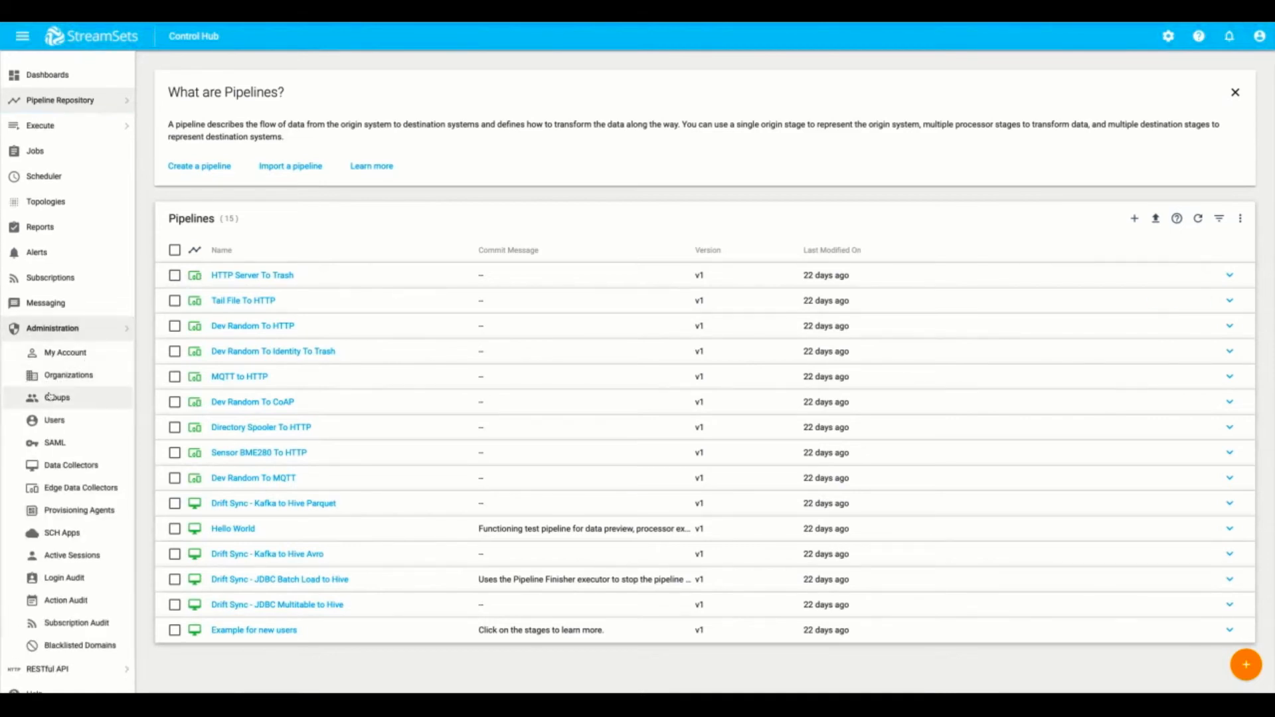
pyautogui.click(53, 420)
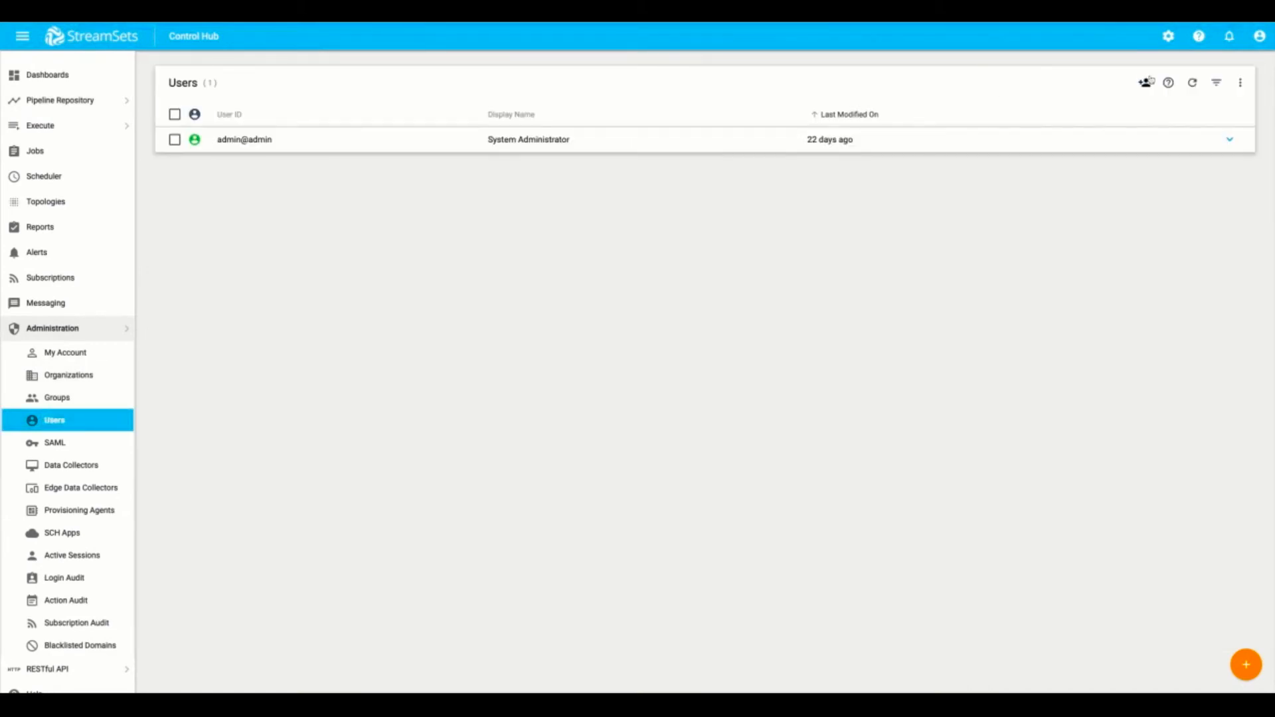
pyautogui.click(1146, 83)
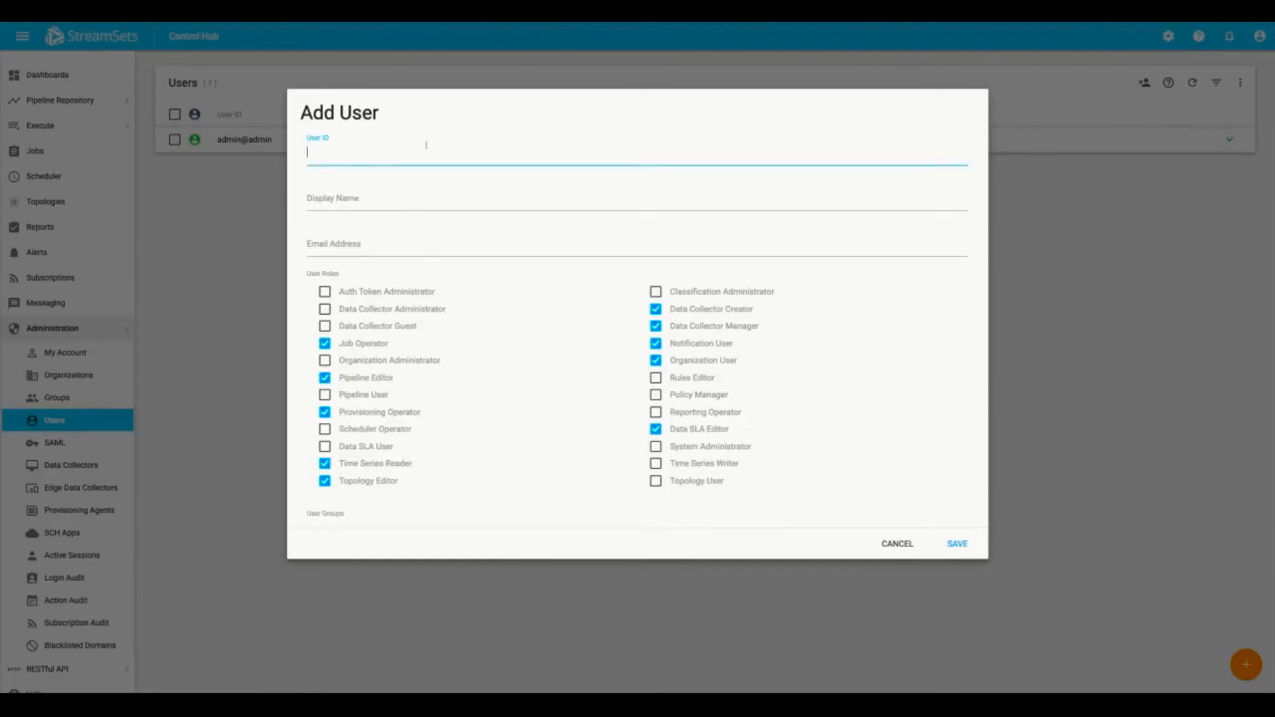
pyautogui.write('Mike@')
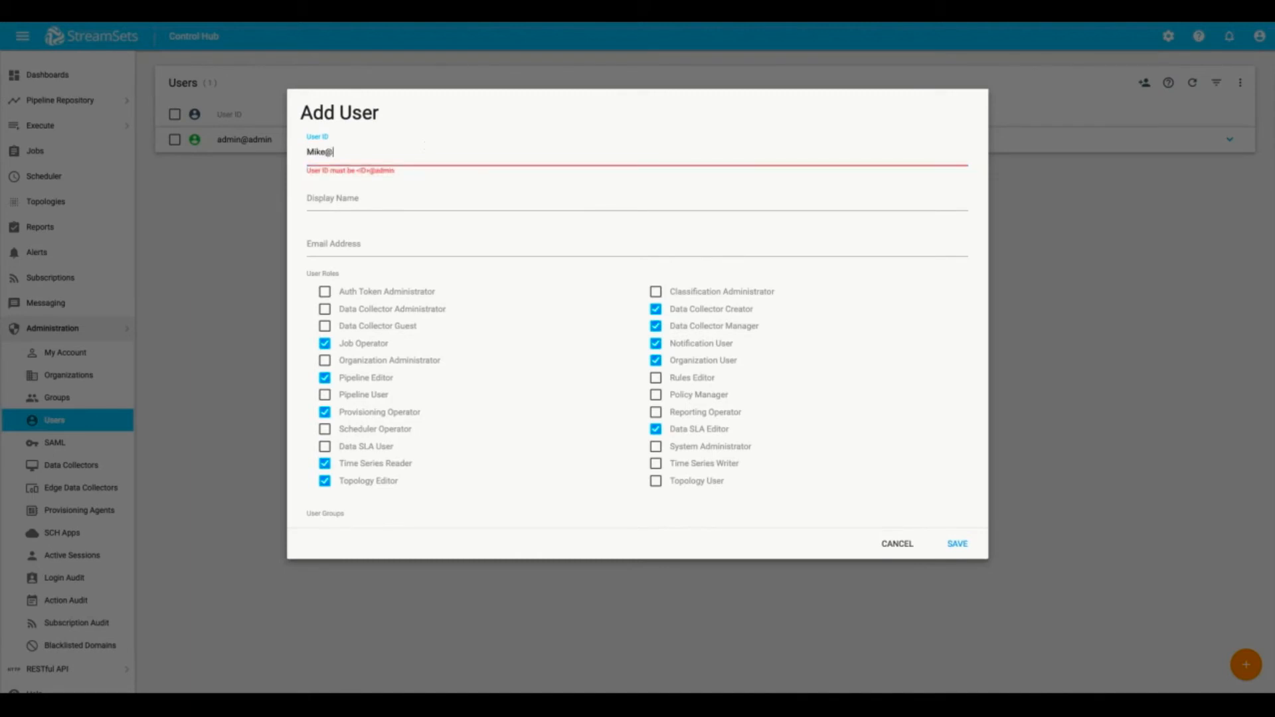
pyautogui.write('admin')
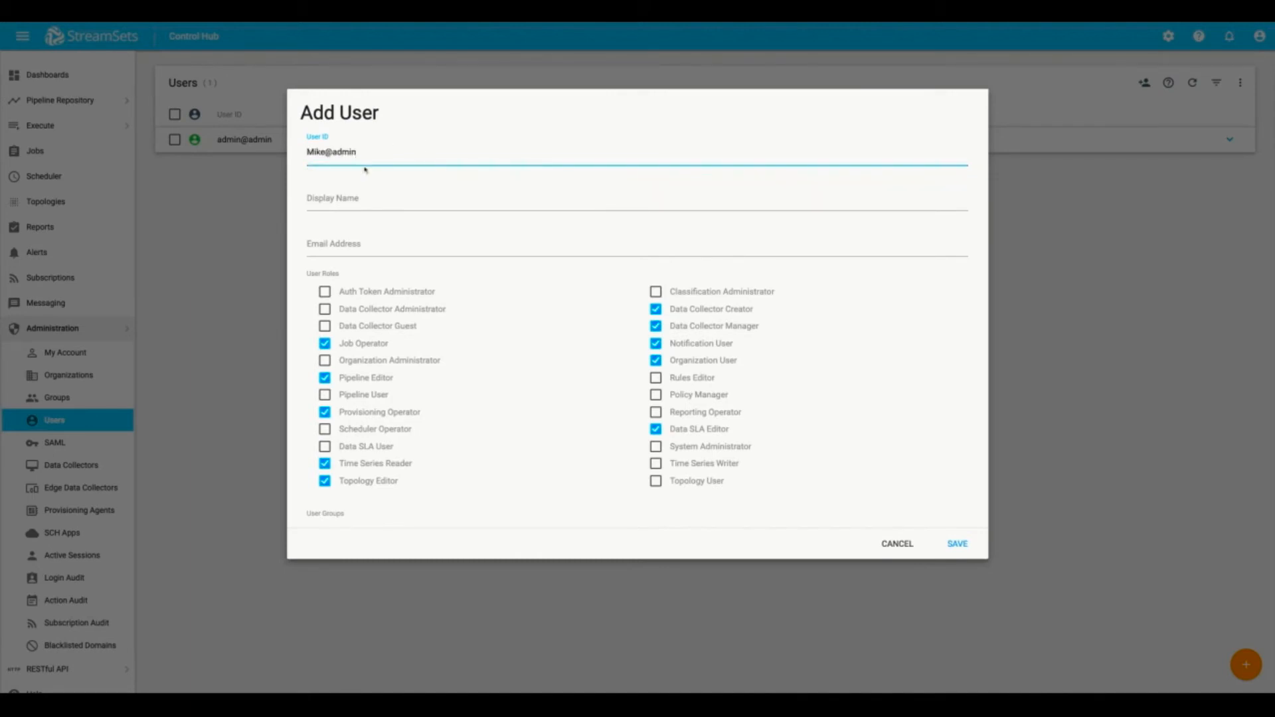
pyautogui.write('Mike')
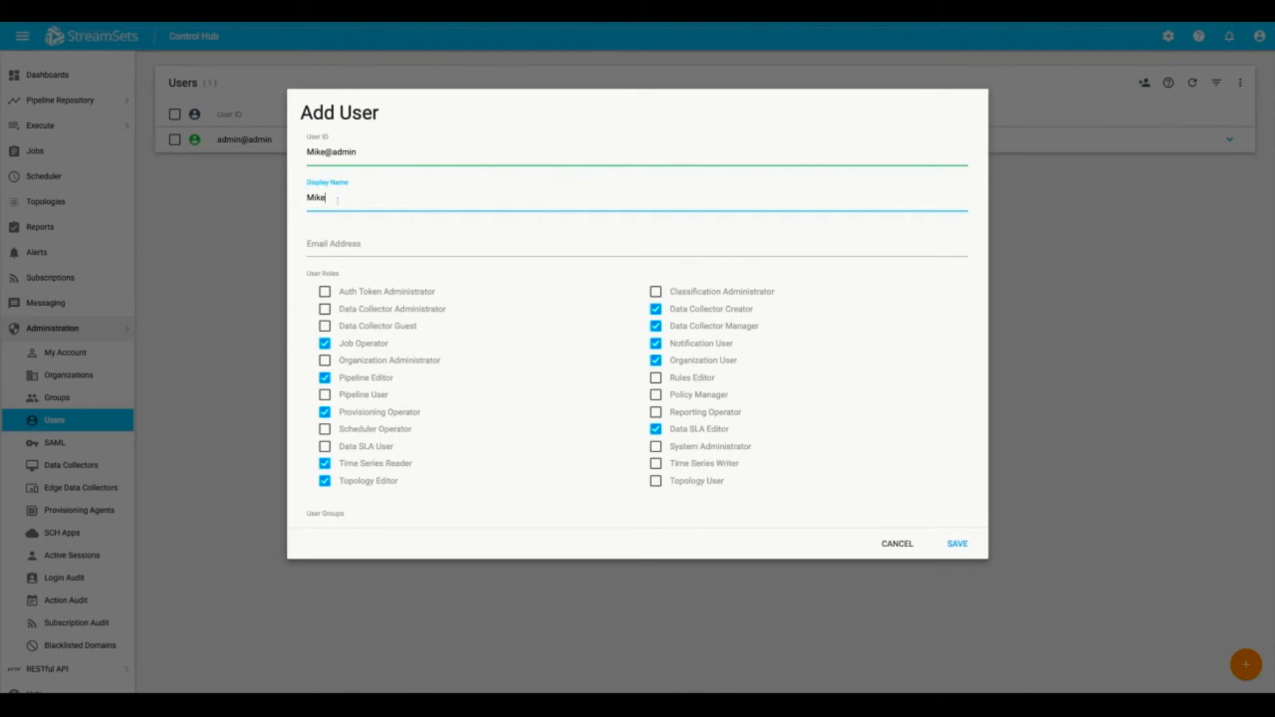
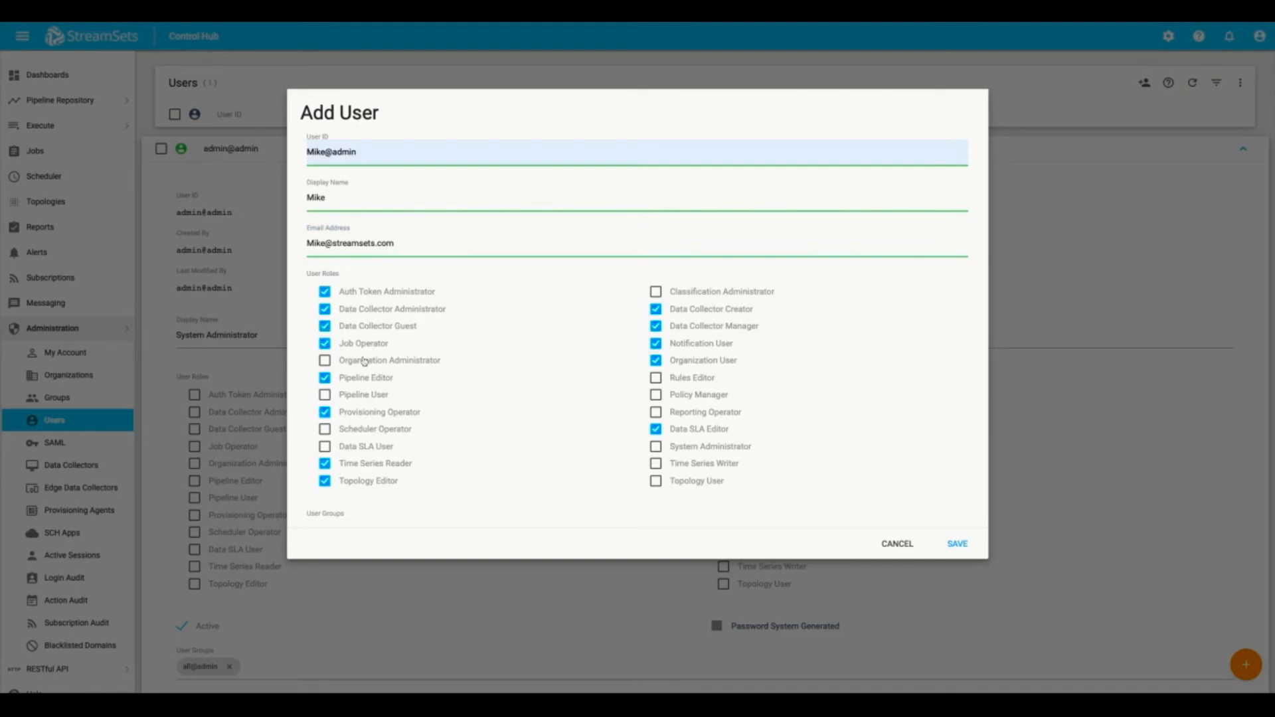
# - Grant Organization Administrator, System Administrator and Topology User roles and save the user
pyautogui.click(325, 360)
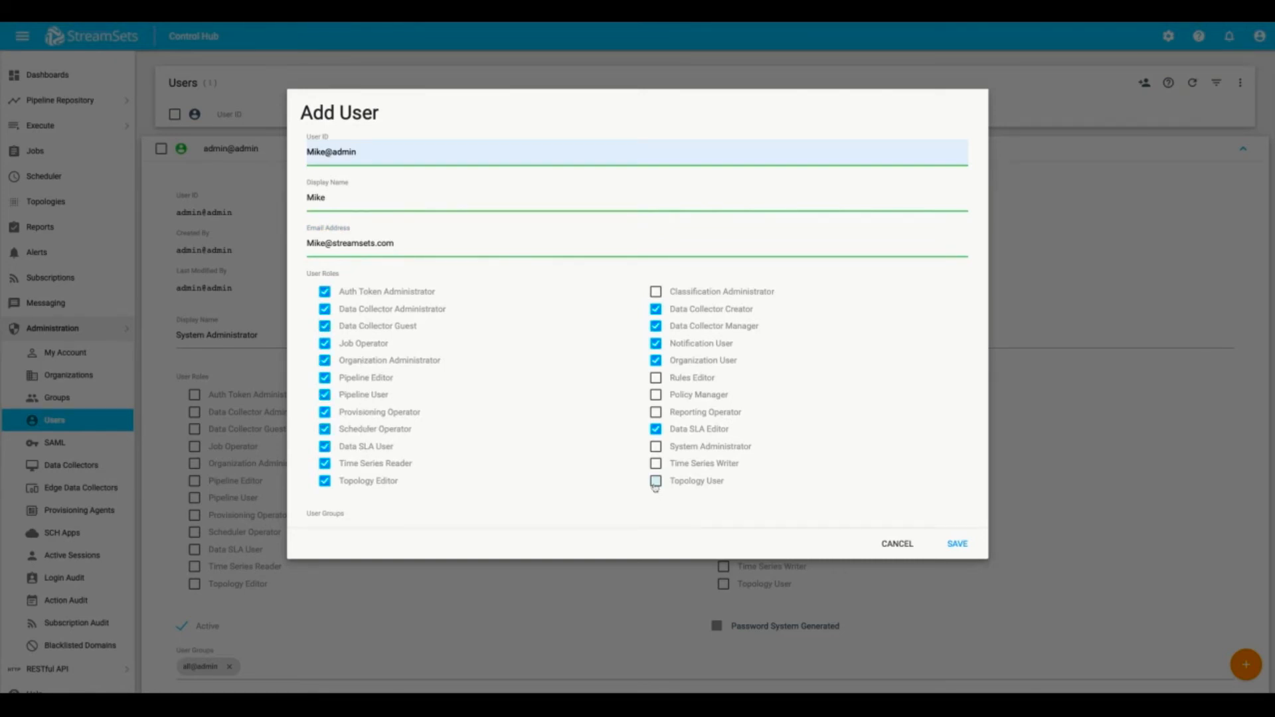
pyautogui.click(656, 480)
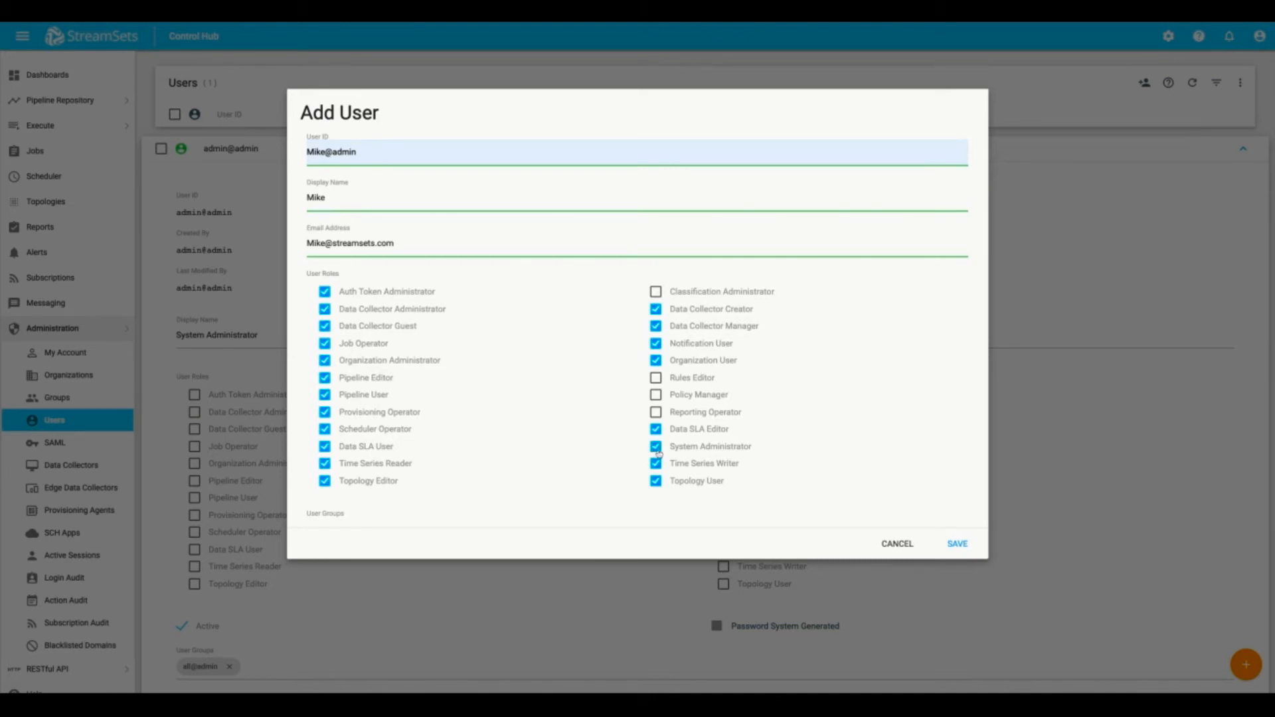
pyautogui.click(656, 394)
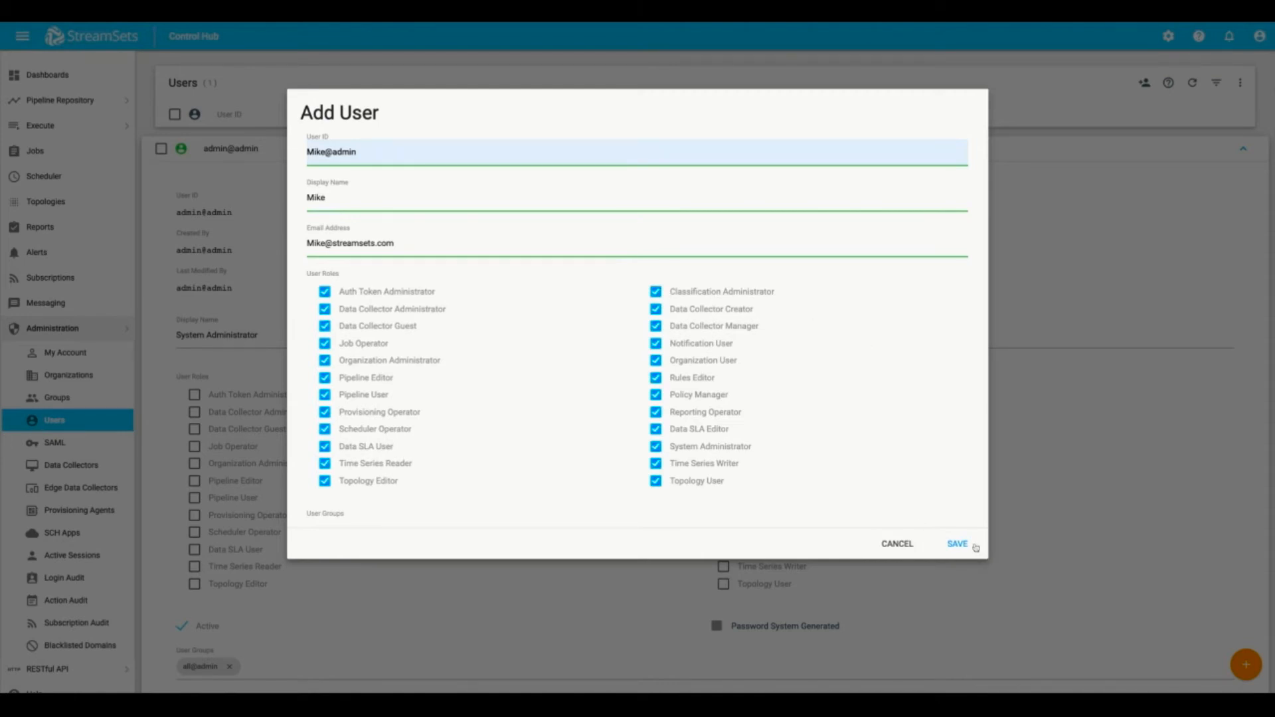
pyautogui.click(957, 543)
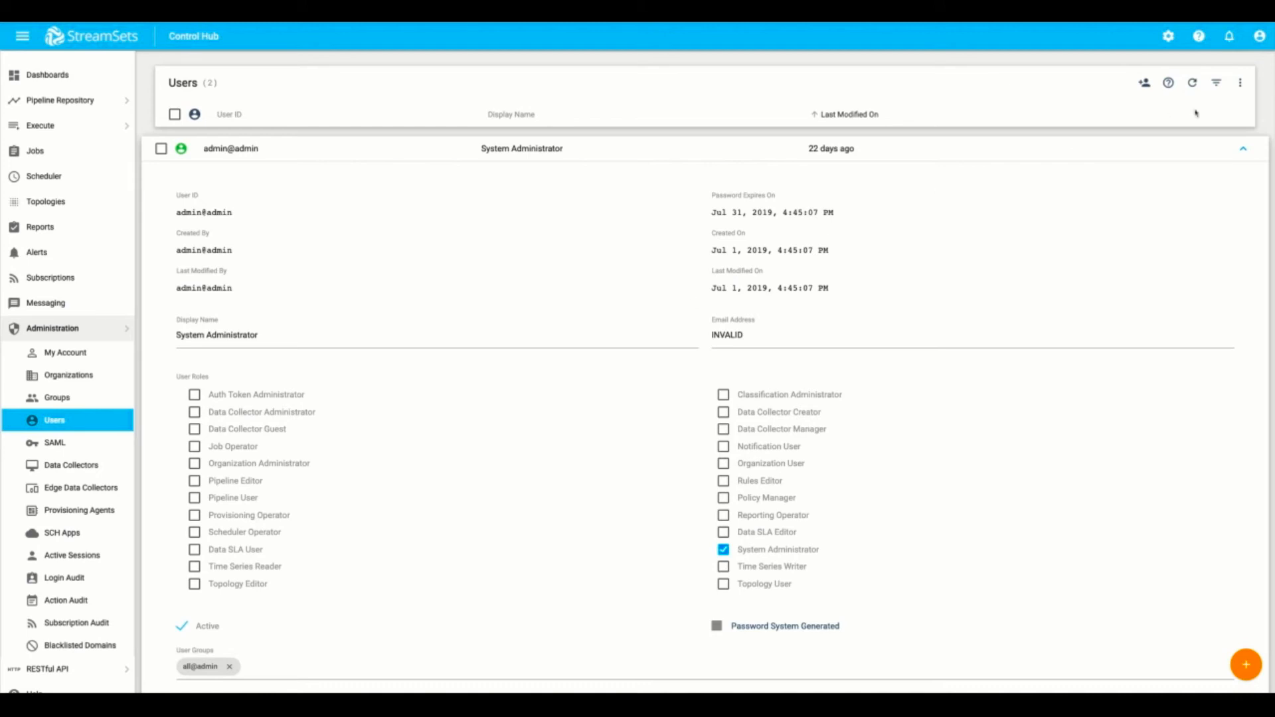
pyautogui.click(1257, 36)
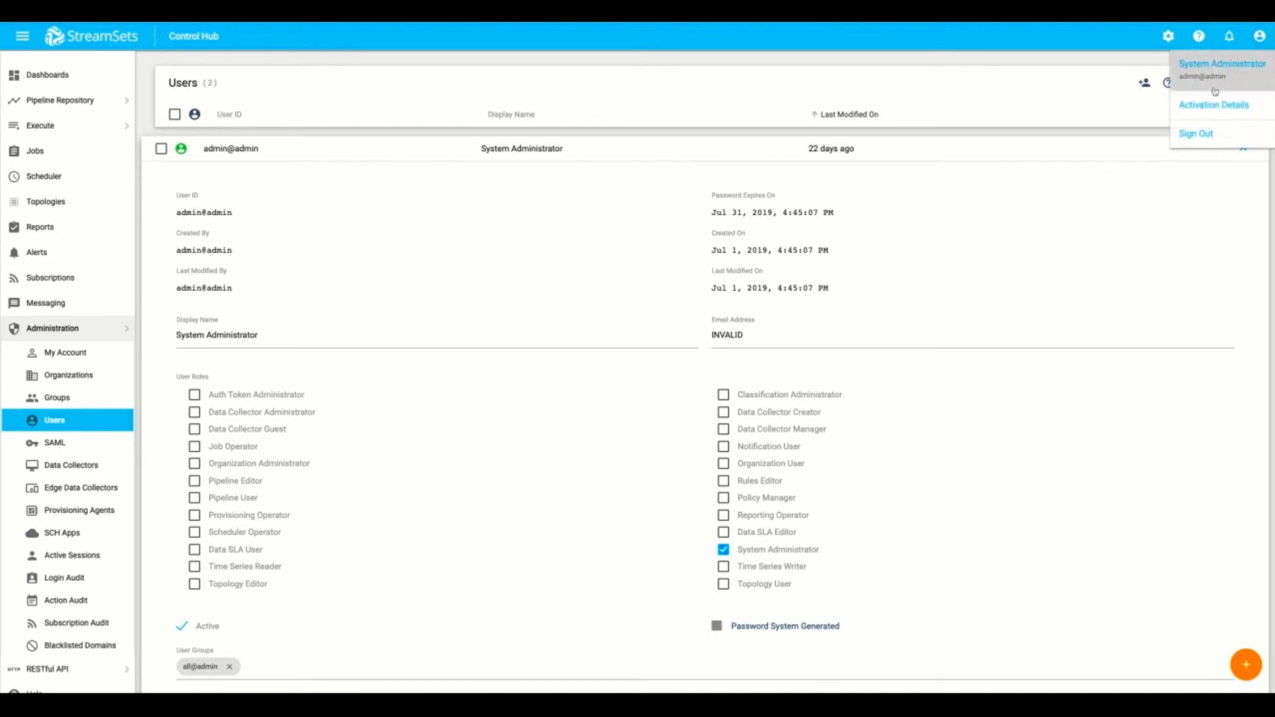
pyautogui.moveTo(1195, 133)
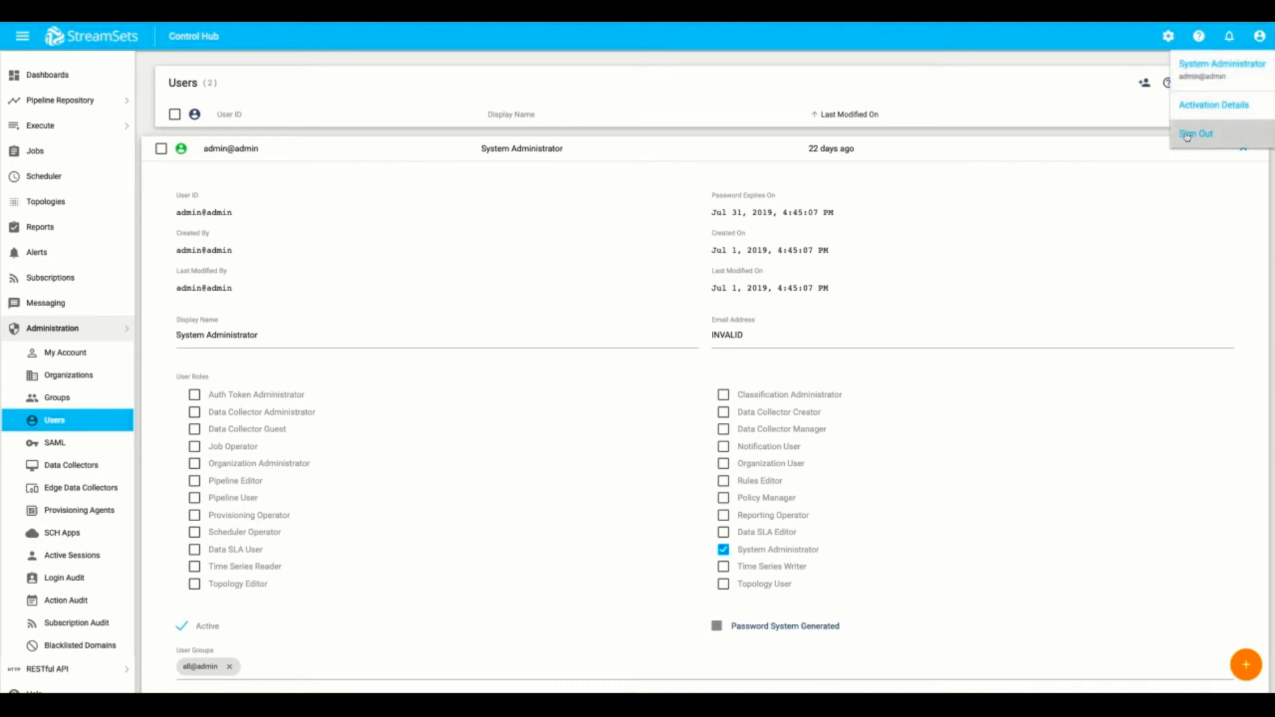
pyautogui.click(1195, 133)
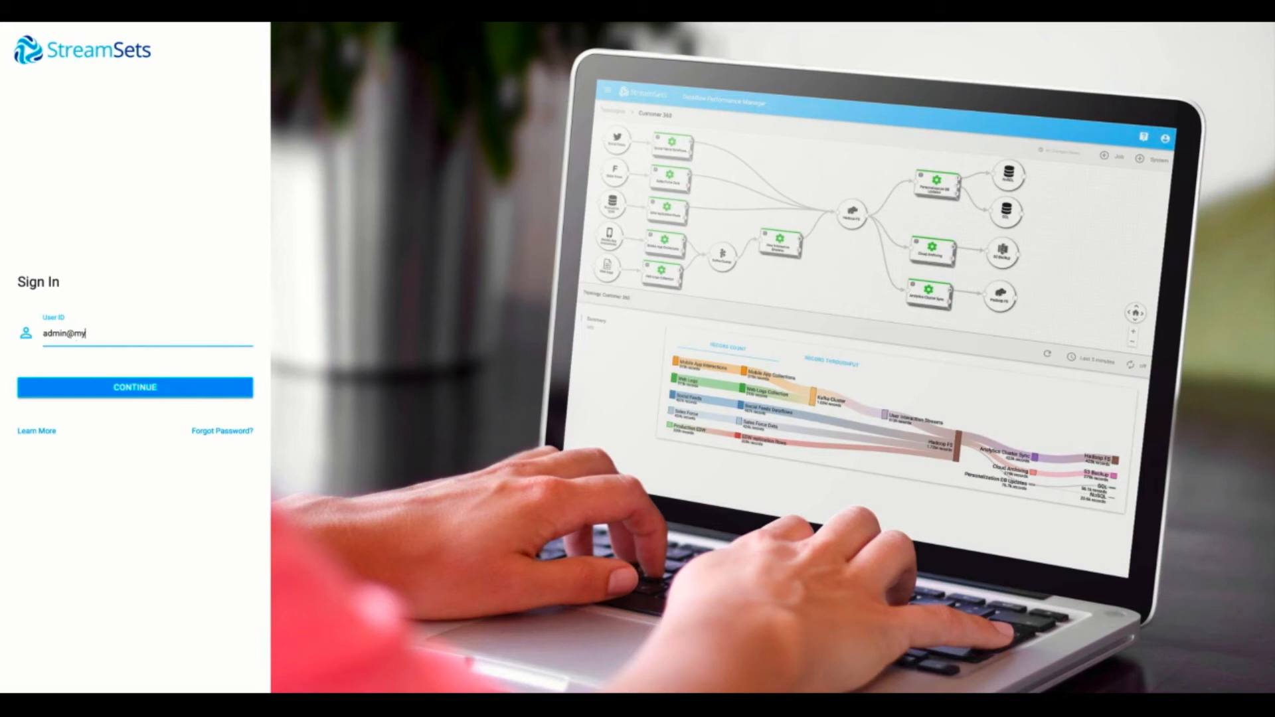
pyautogui.write('sampleorg')
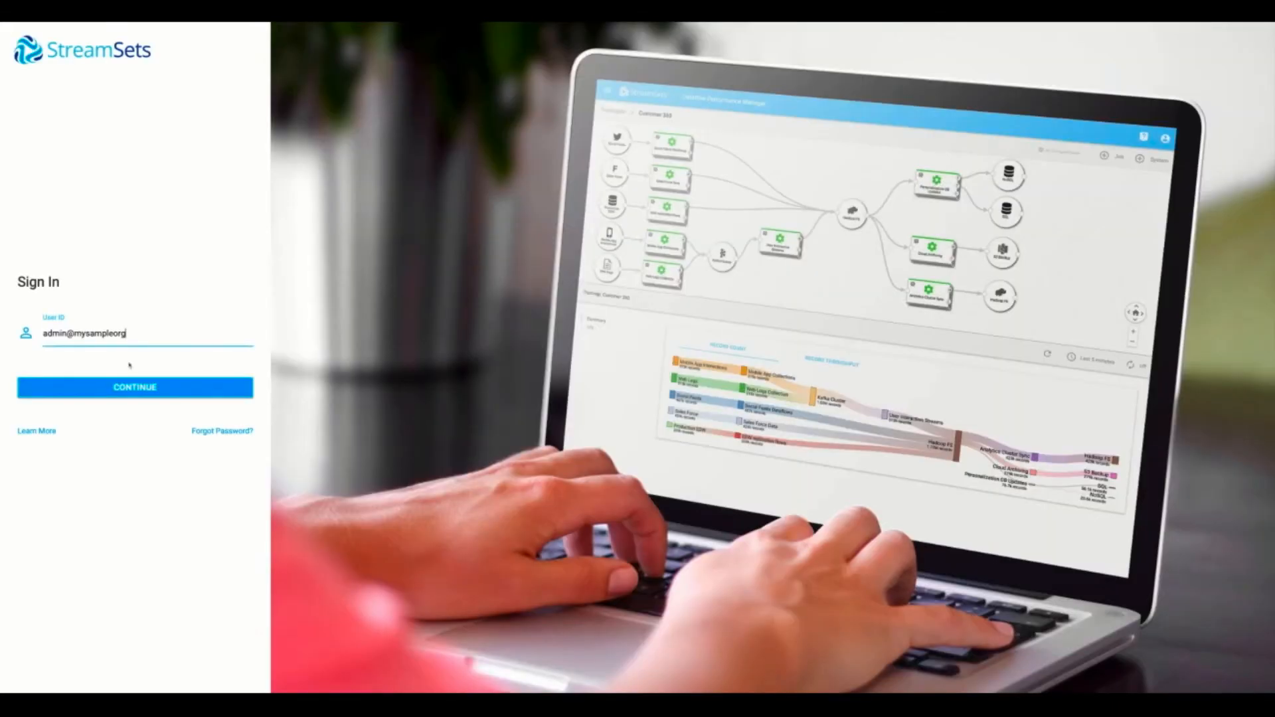
pyautogui.click(134, 386)
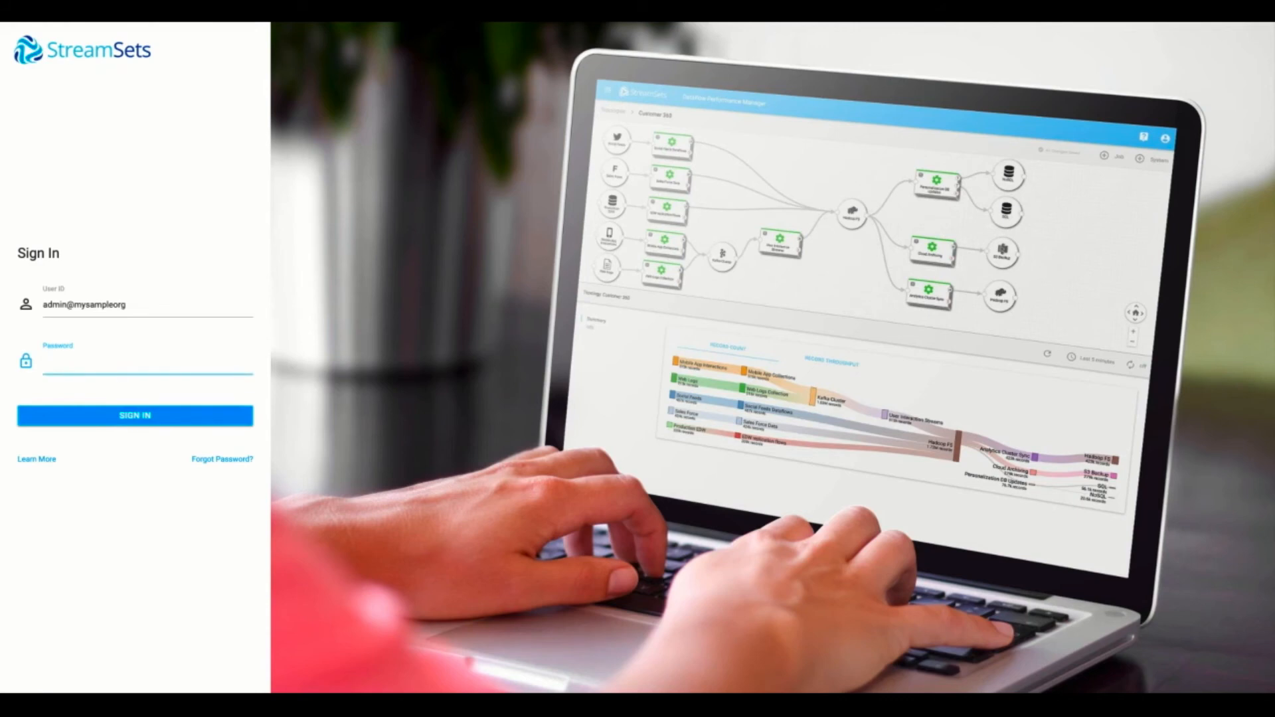
pyautogui.click(134, 415)
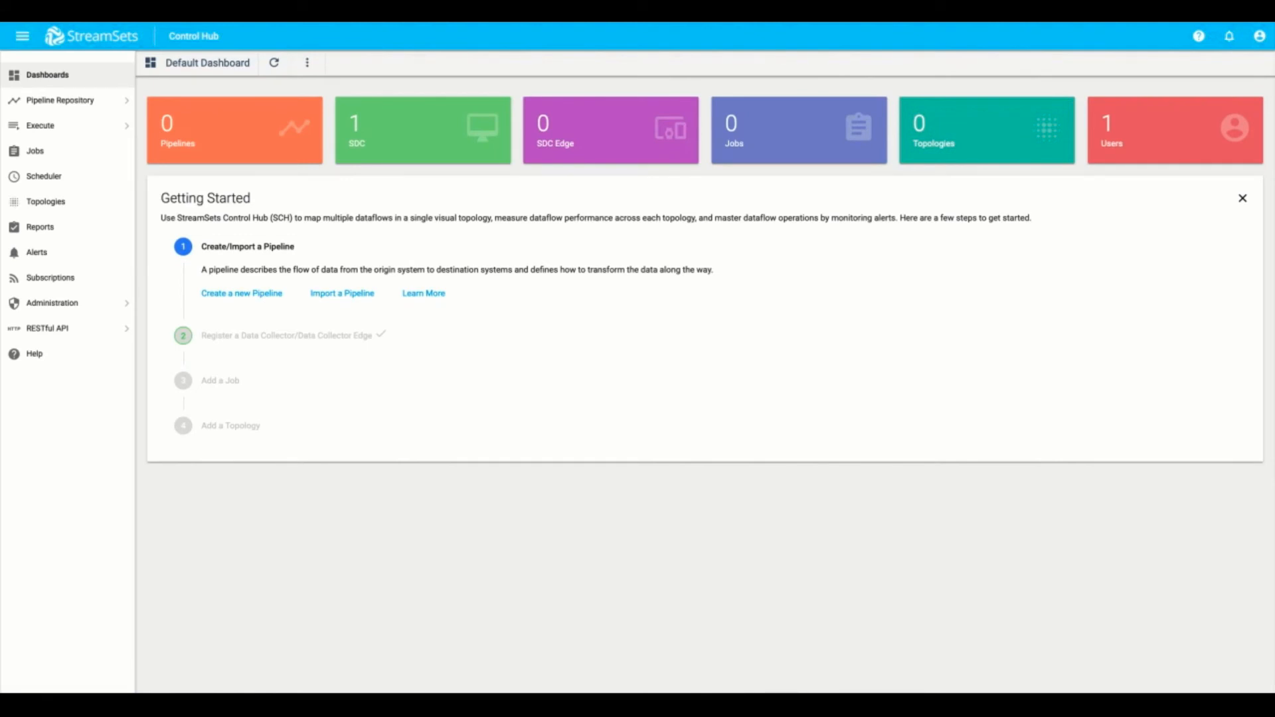
pyautogui.click(52, 303)
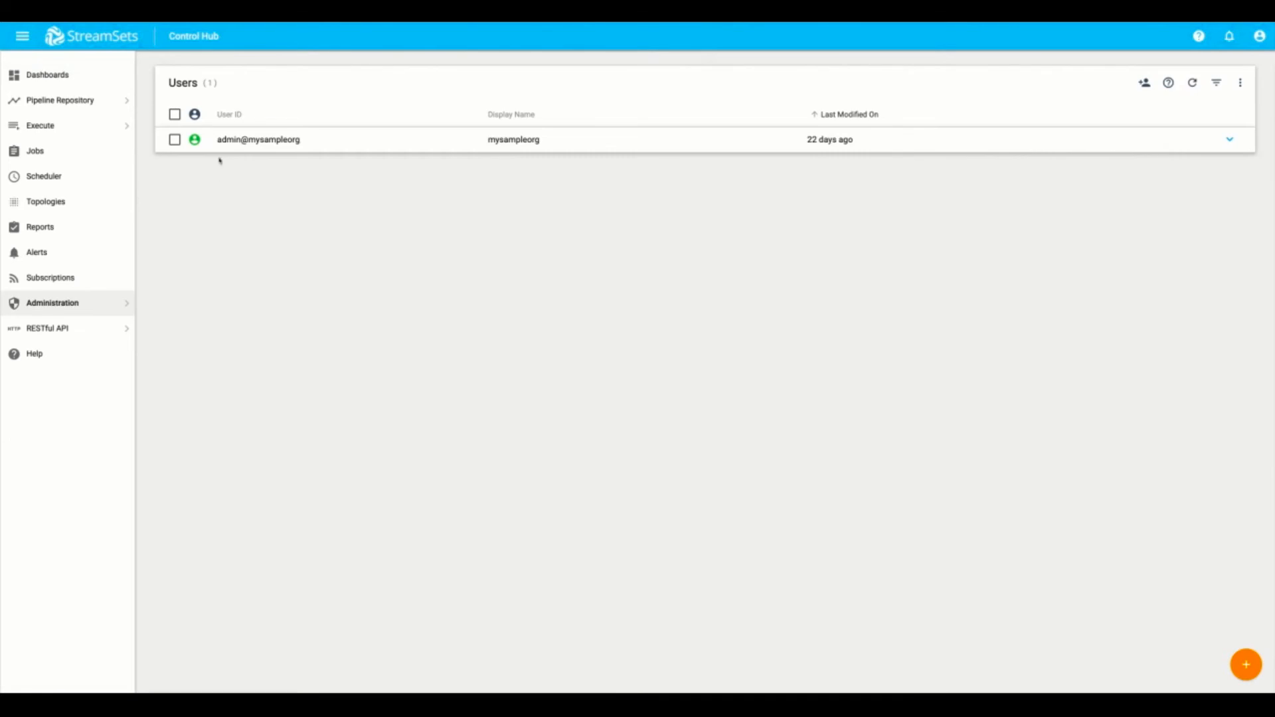
# - Go to Pipeline Repository > Pipelines and start creating a new pipeline
pyautogui.click(60, 100)
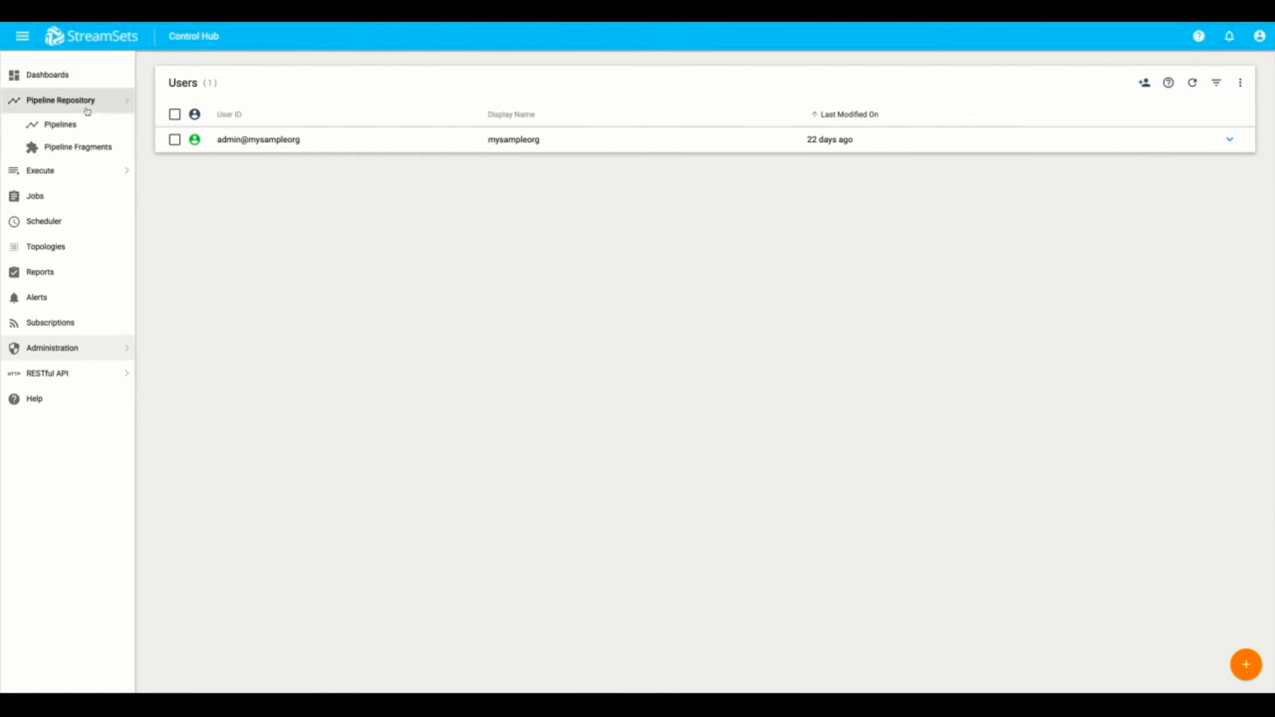
pyautogui.click(60, 123)
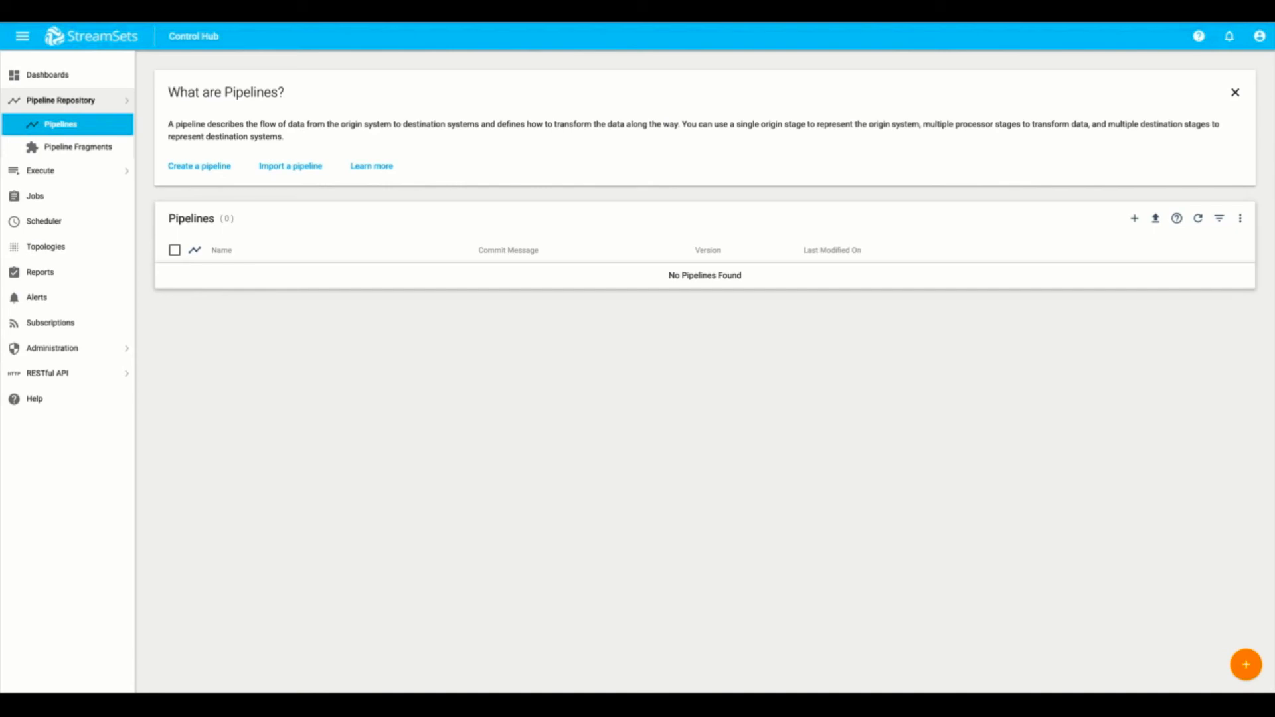
pyautogui.click(200, 166)
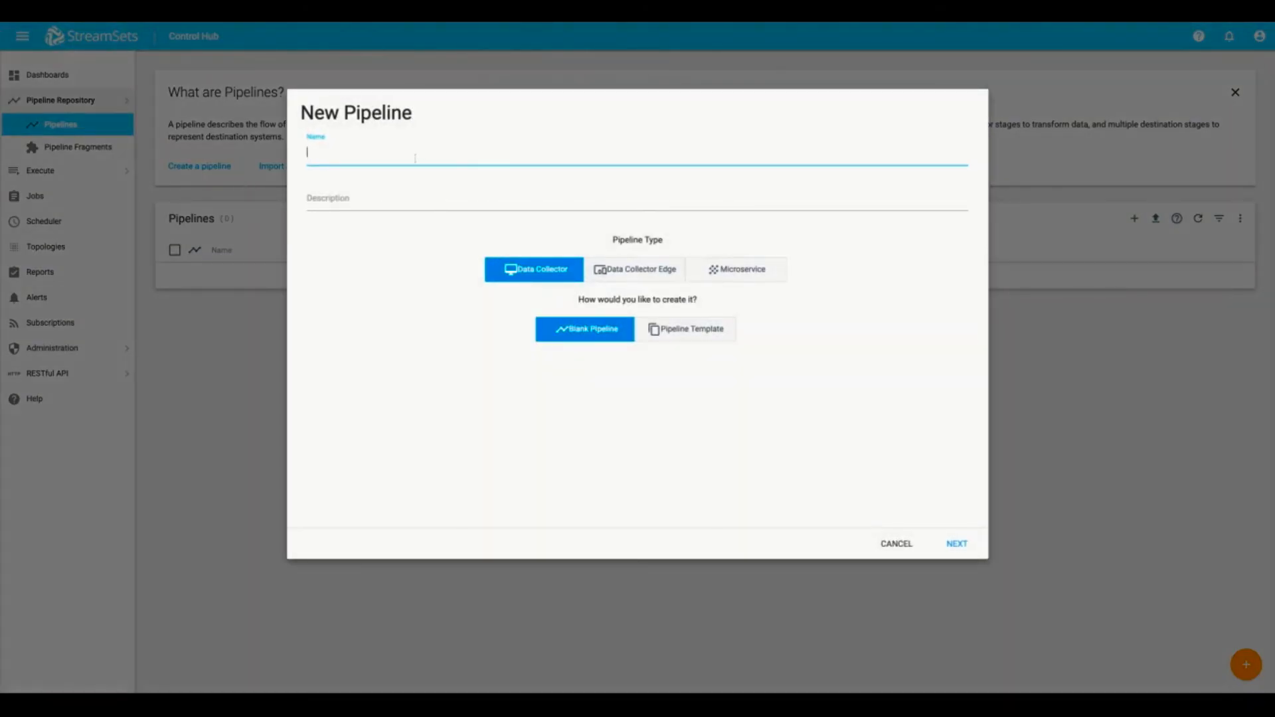
pyautogui.write('SCH')
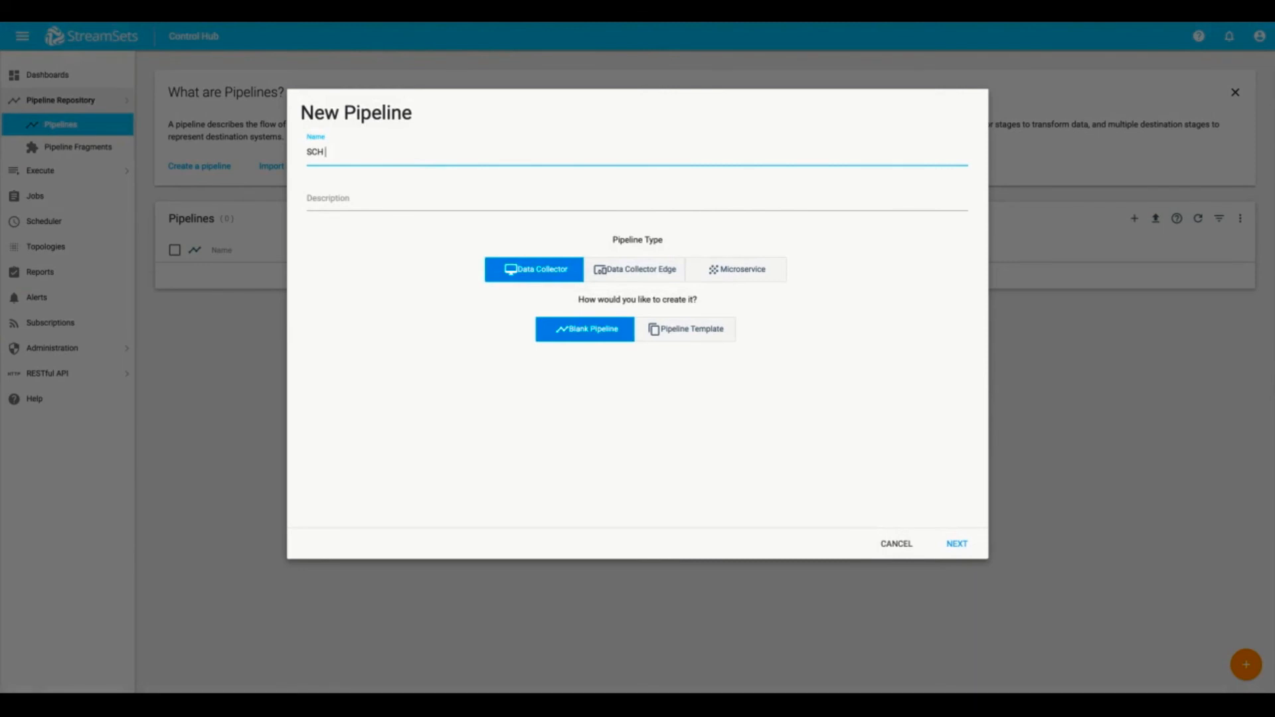
pyautogui.write('Test Pip')
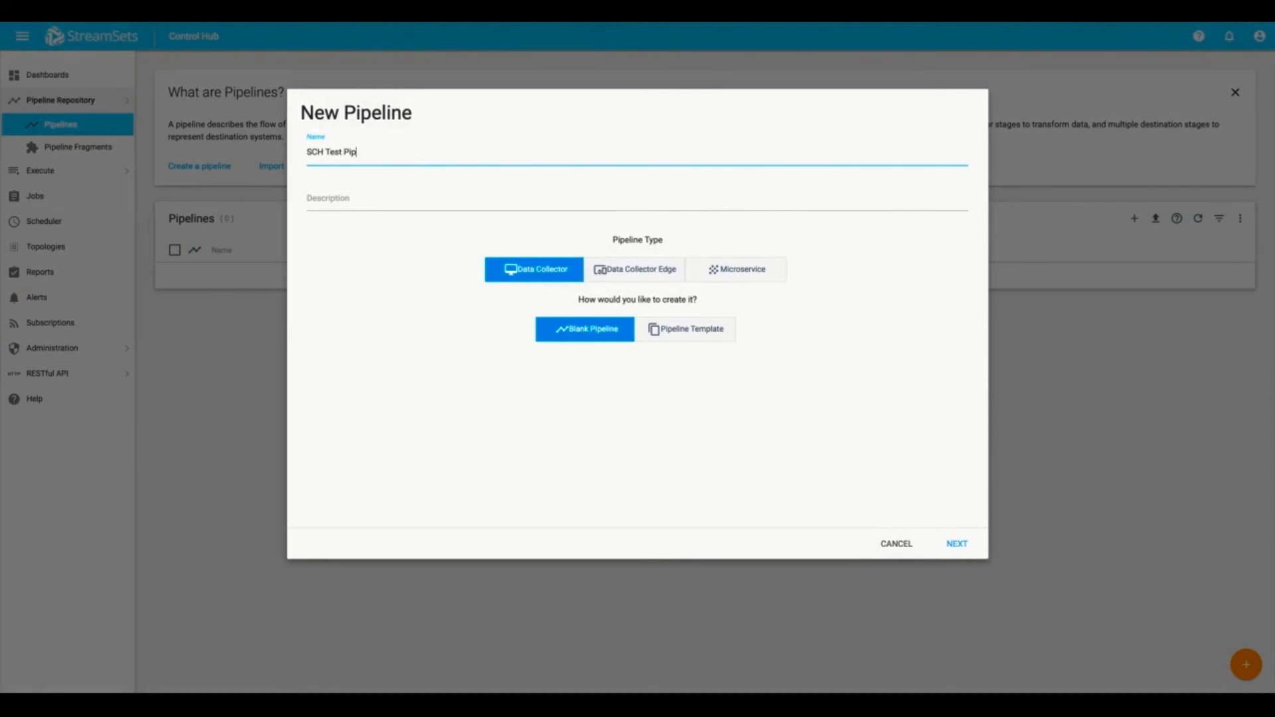
pyautogui.write('eline')
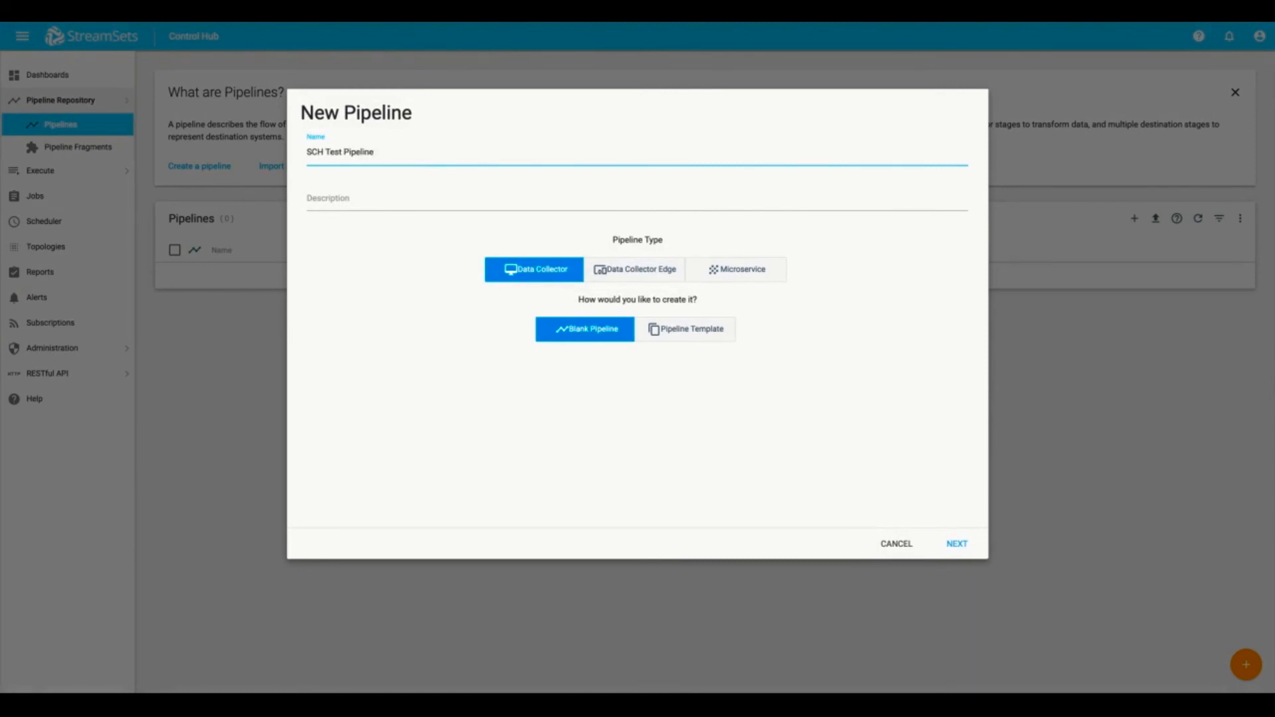
pyautogui.write('V1')
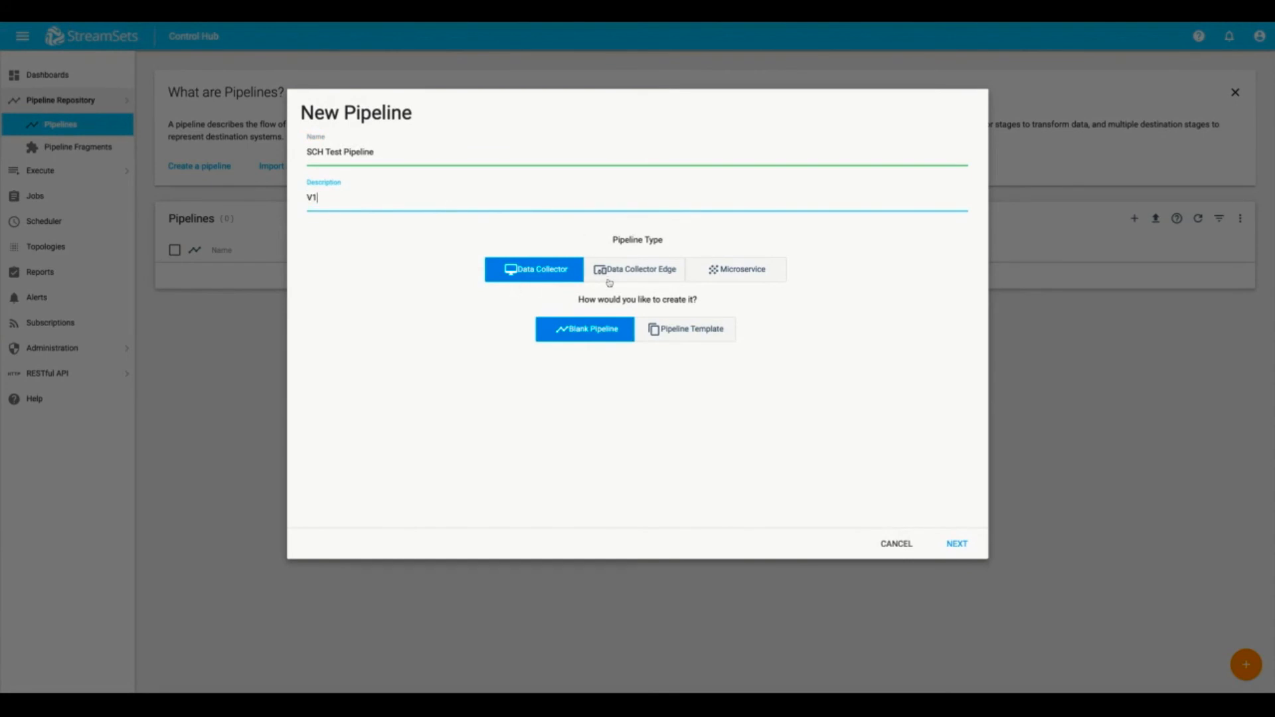
pyautogui.moveTo(636, 281)
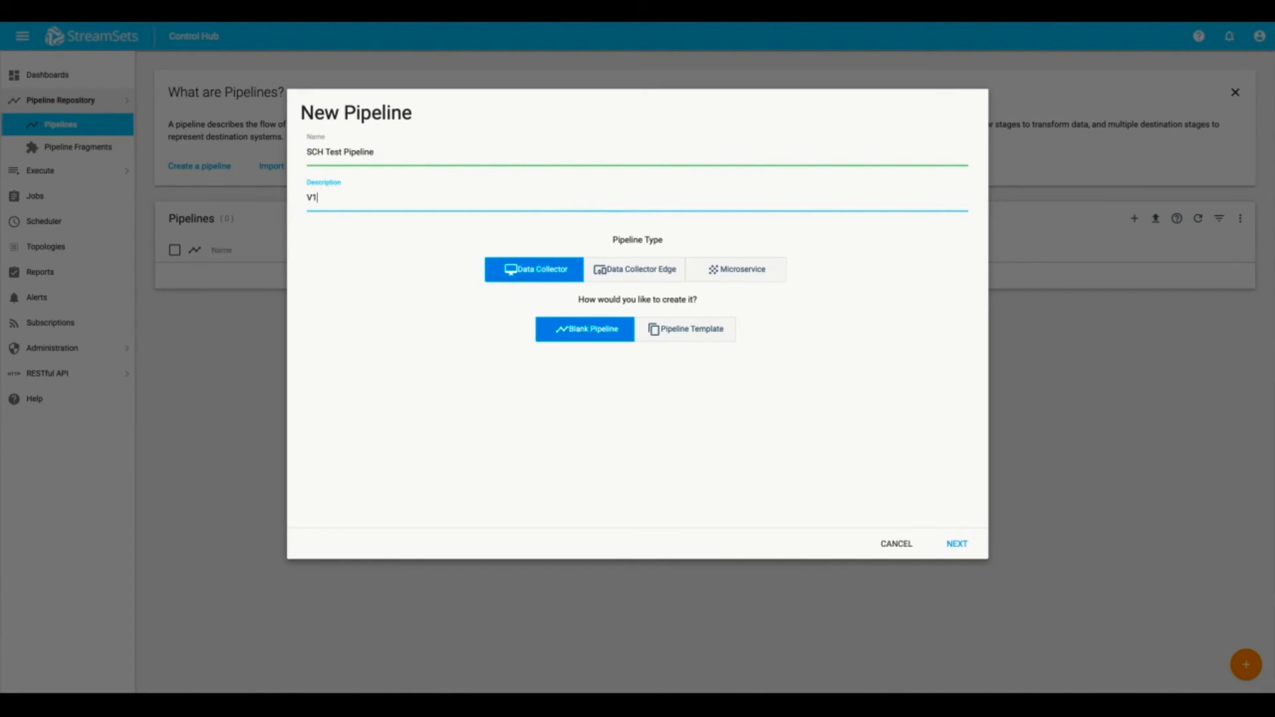
pyautogui.click(956, 543)
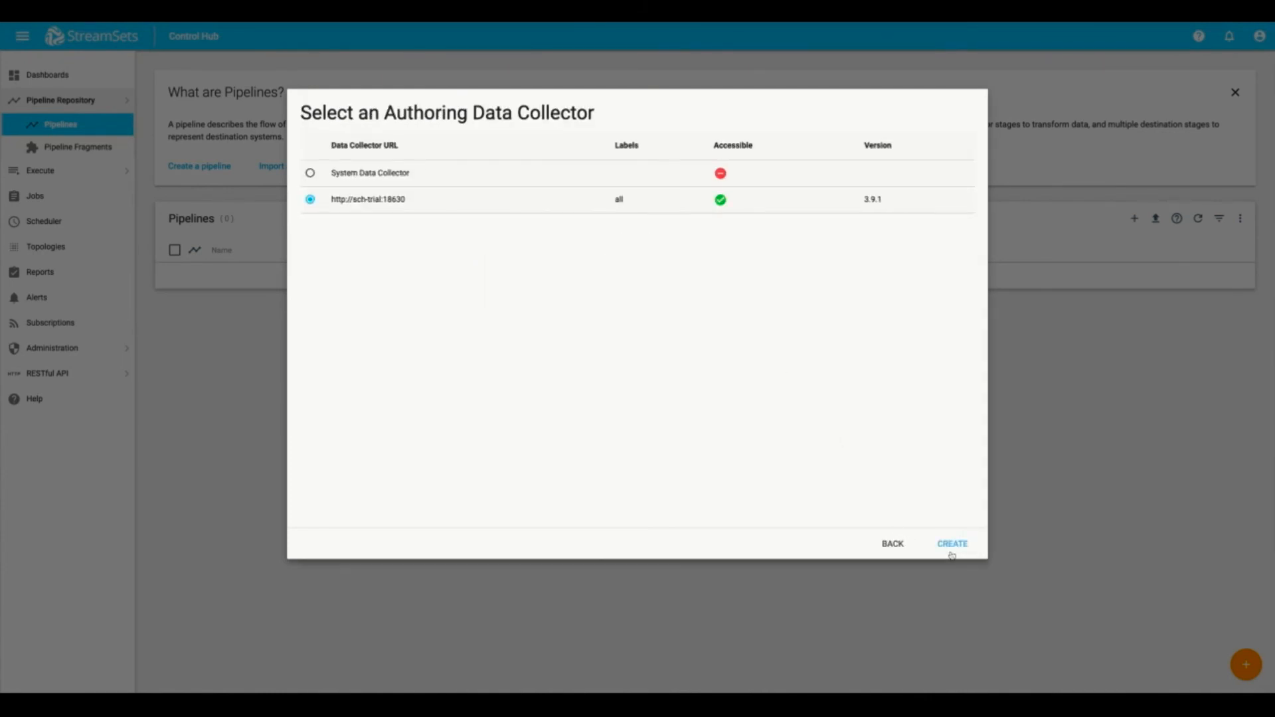
pyautogui.click(951, 543)
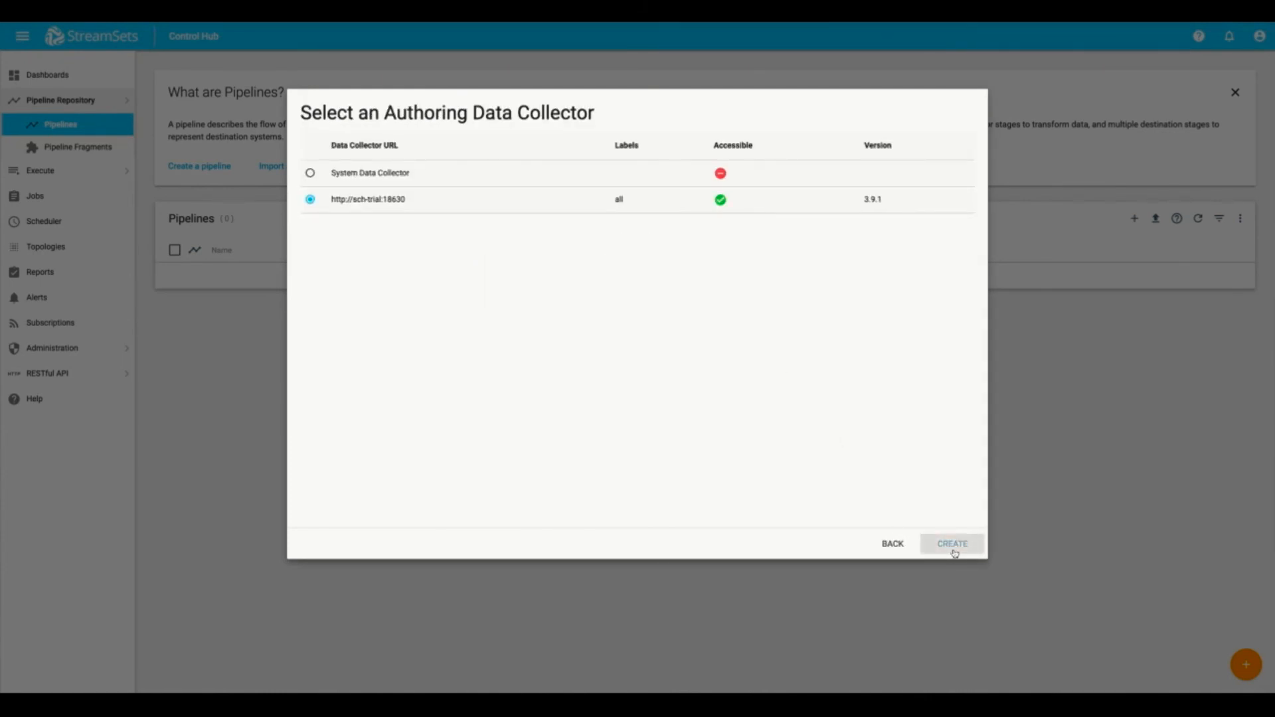
# - Add a Dev Random Record Source origin feeding a Trash destination and show the Error Records settings
pyautogui.click(950, 543)
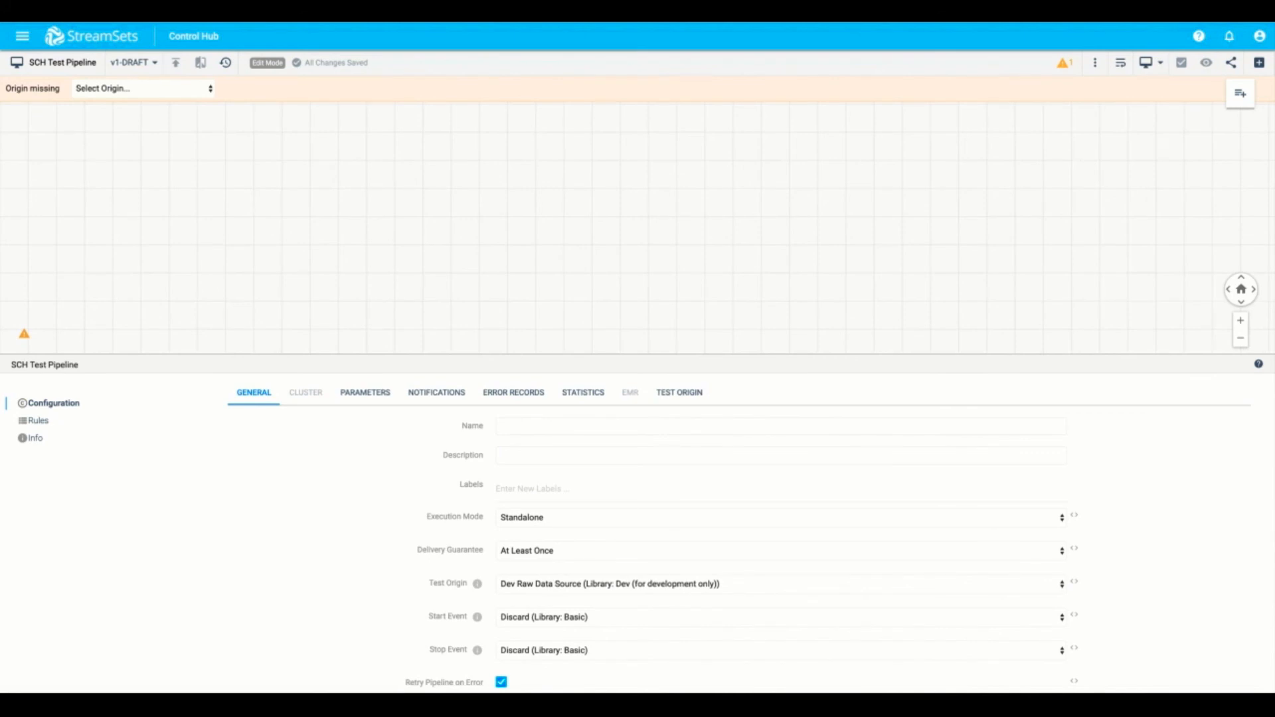
pyautogui.moveTo(180, 112)
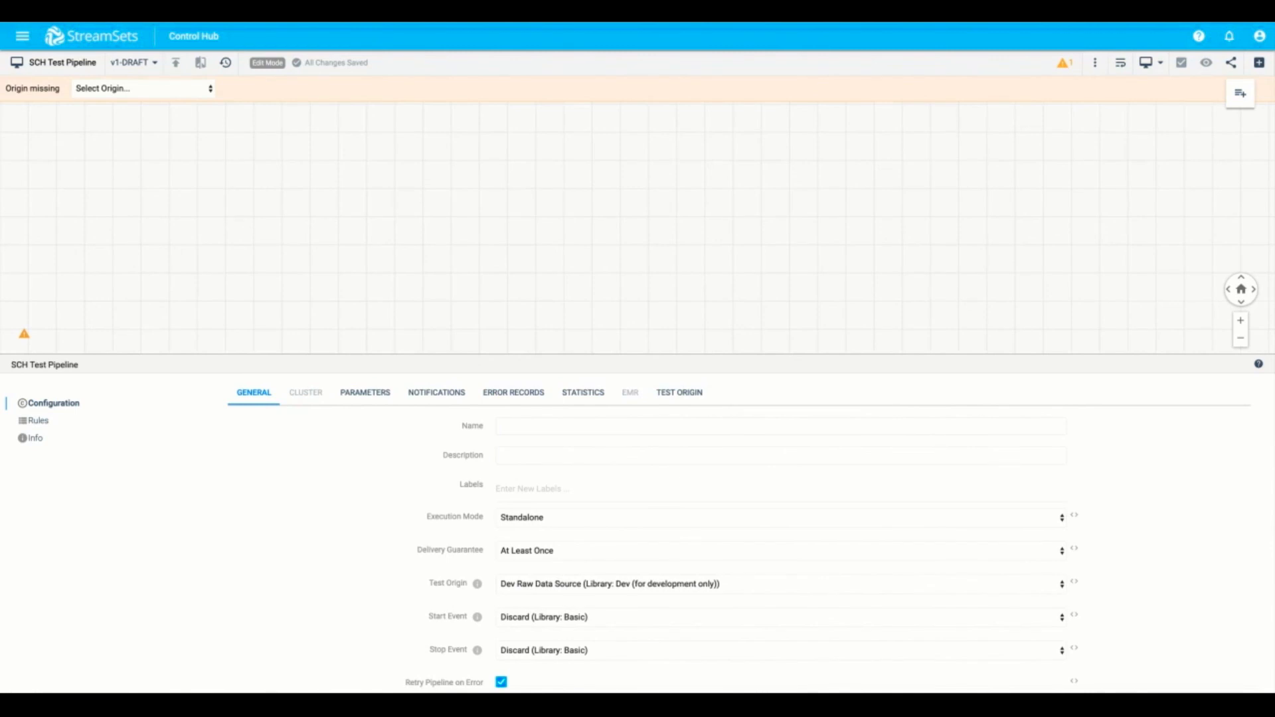
pyautogui.click(143, 87)
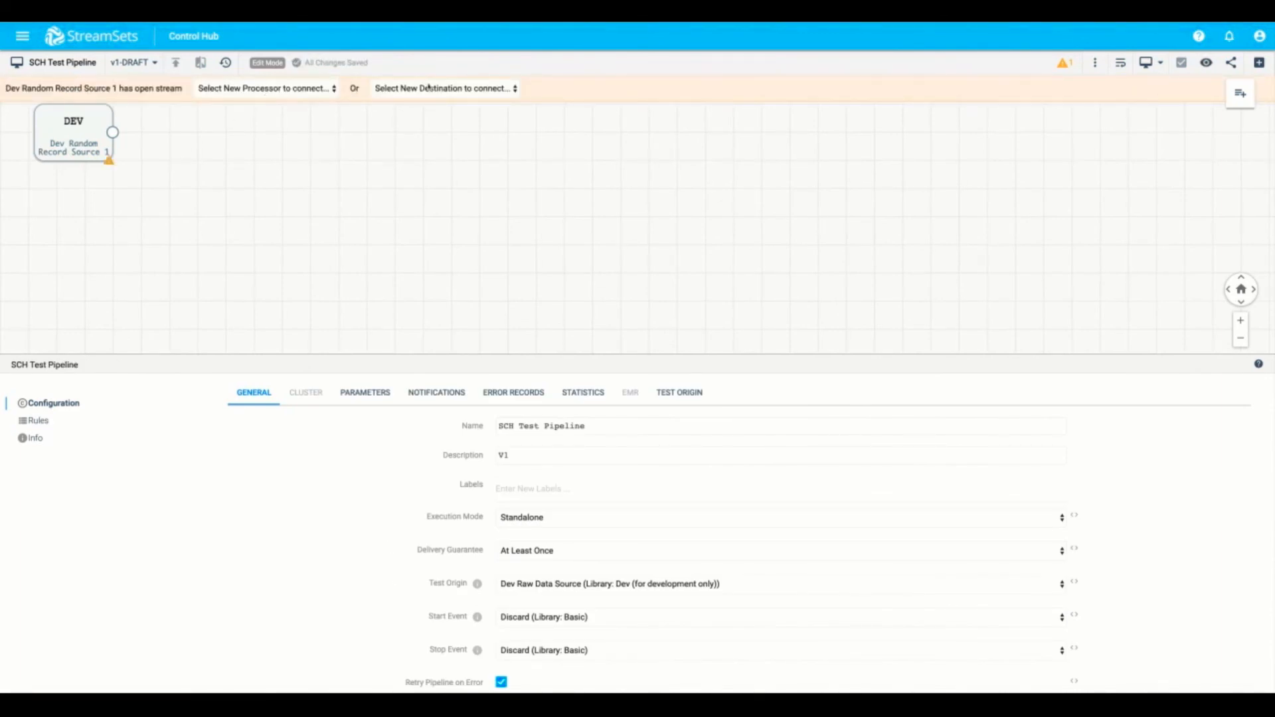
pyautogui.click(444, 87)
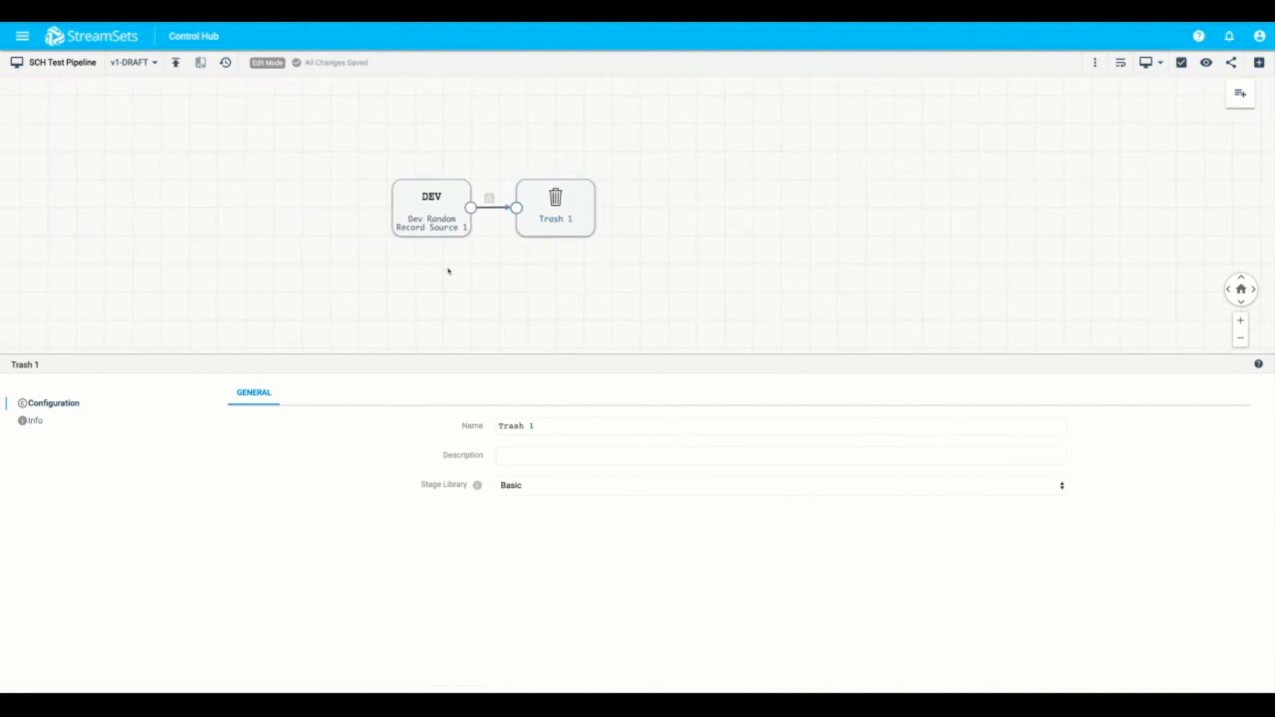
pyautogui.click(431, 208)
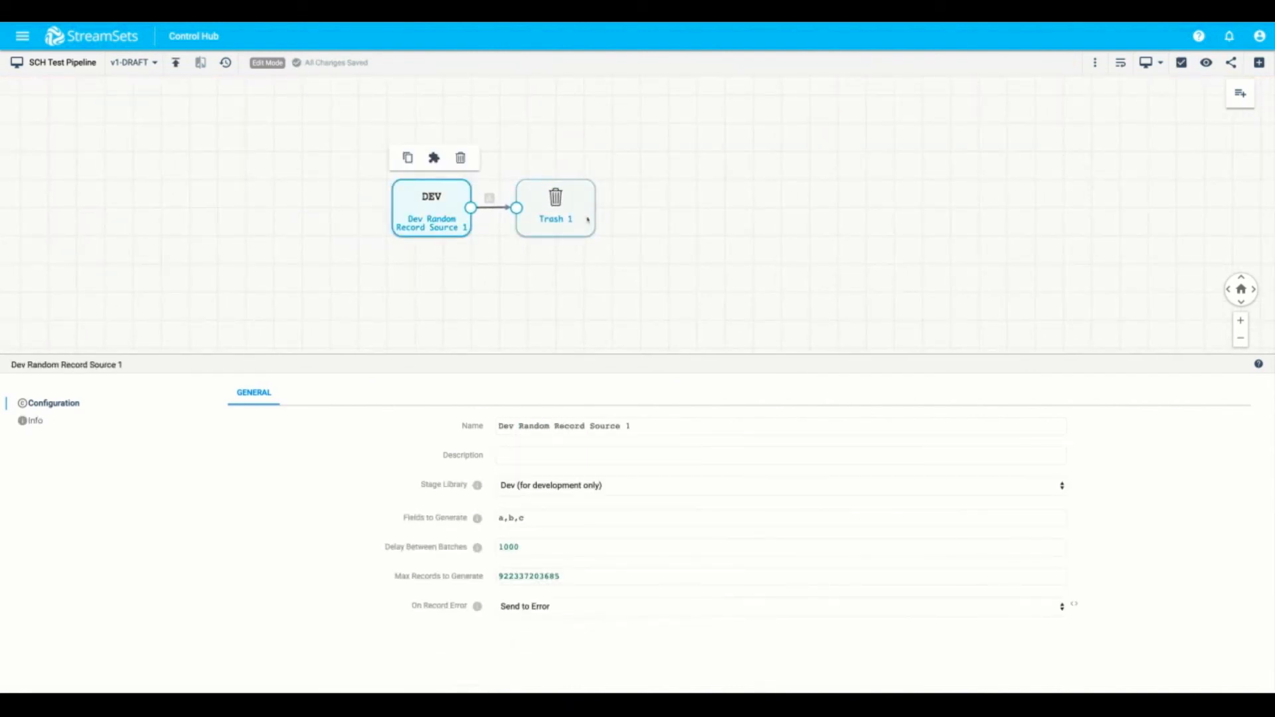
pyautogui.click(555, 207)
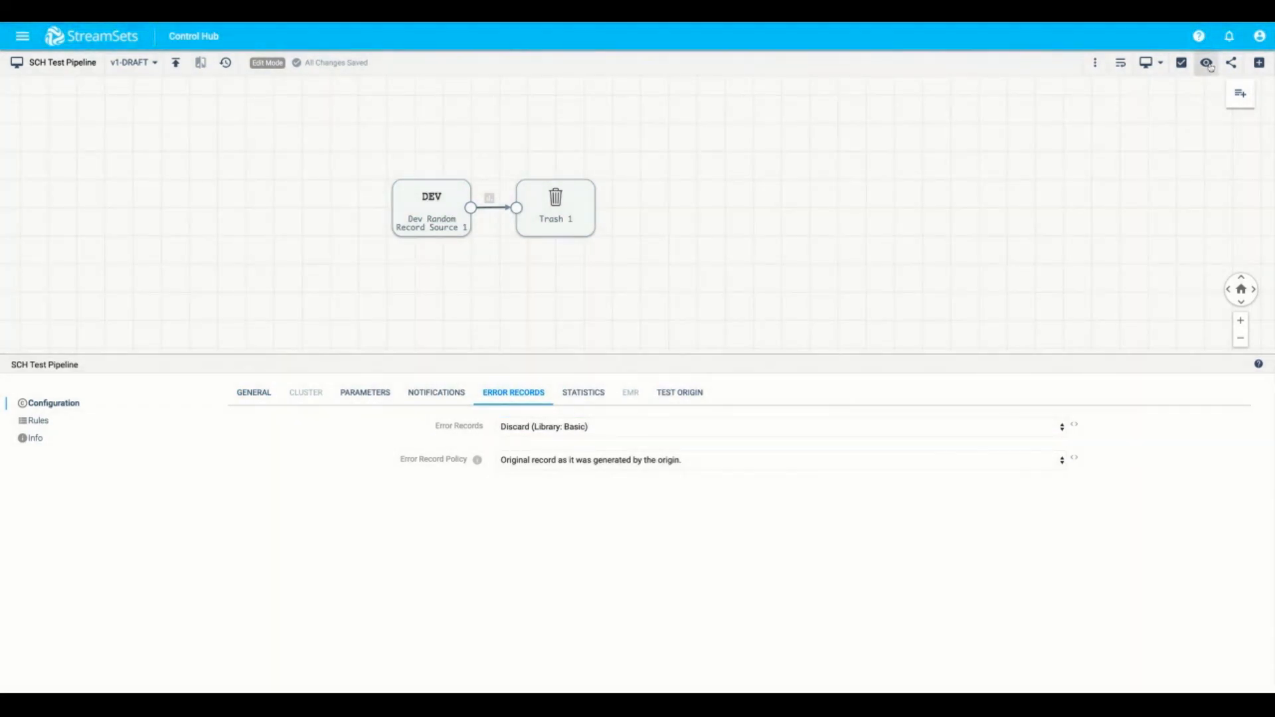
# - Run a data preview of SCH Test Pipeline and view the random integer records reaching Trash 1
pyautogui.click(1205, 62)
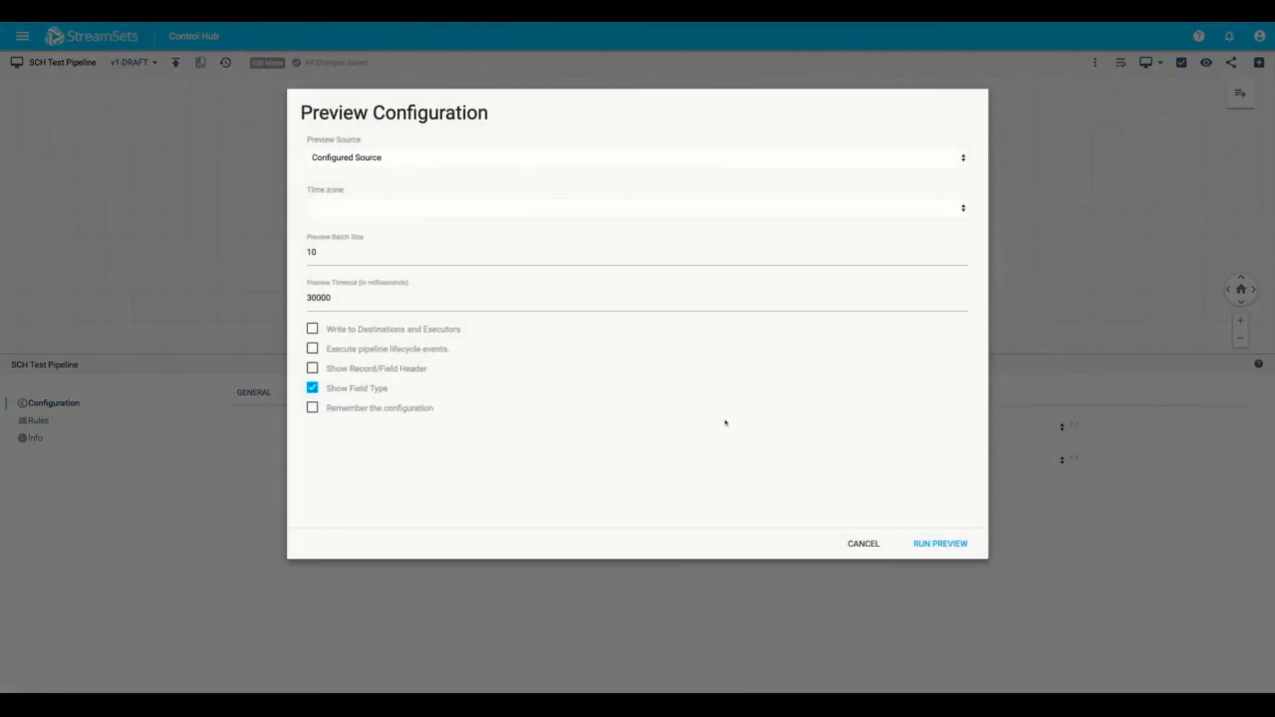
pyautogui.click(938, 543)
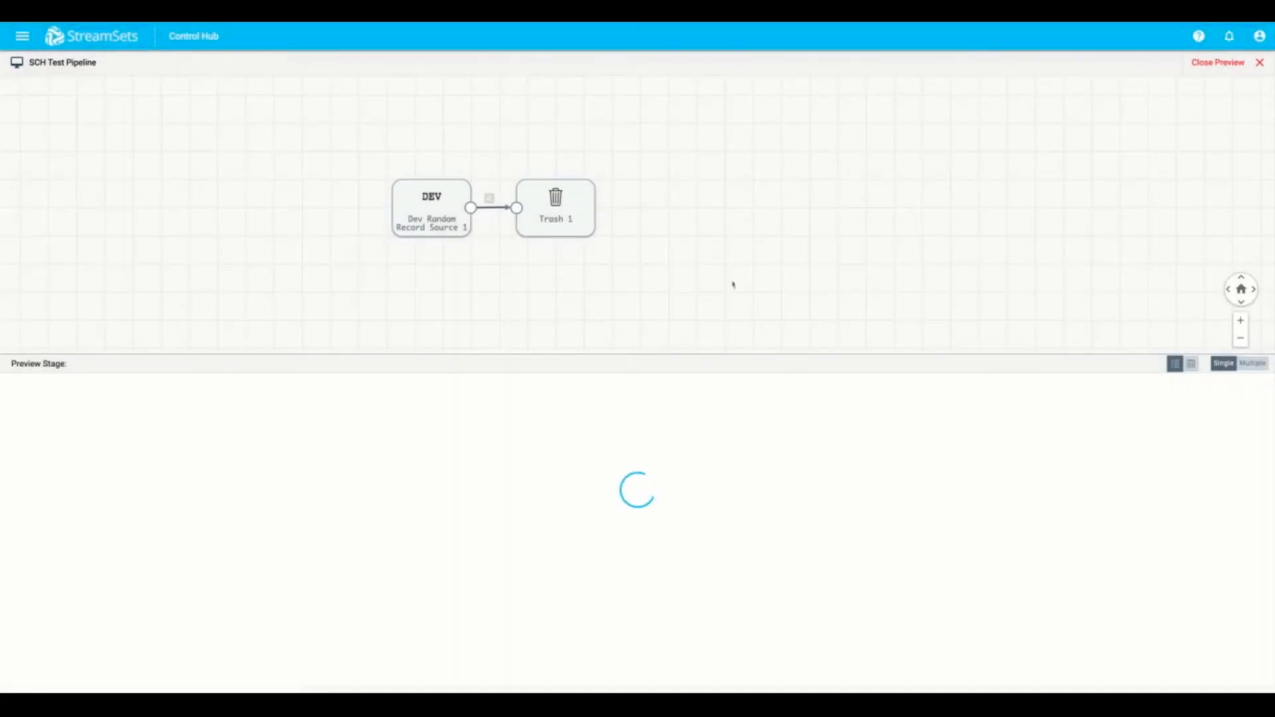
pyautogui.click(430, 209)
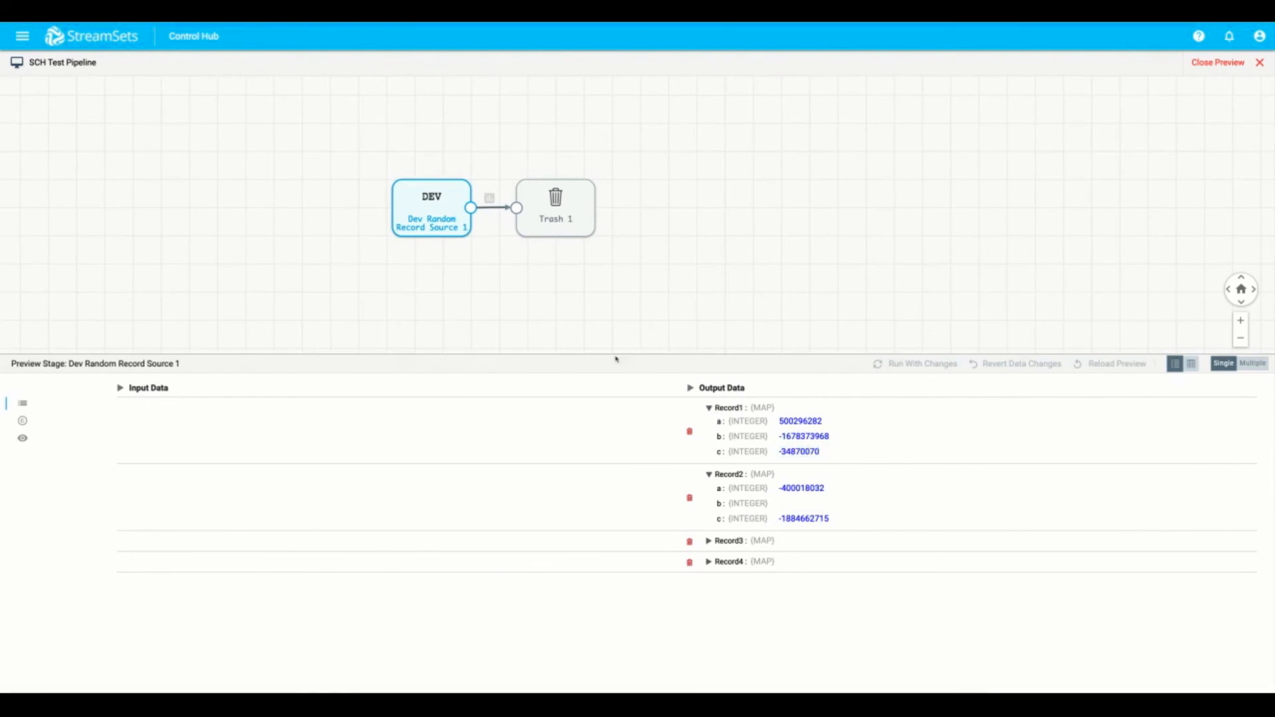
pyautogui.click(555, 207)
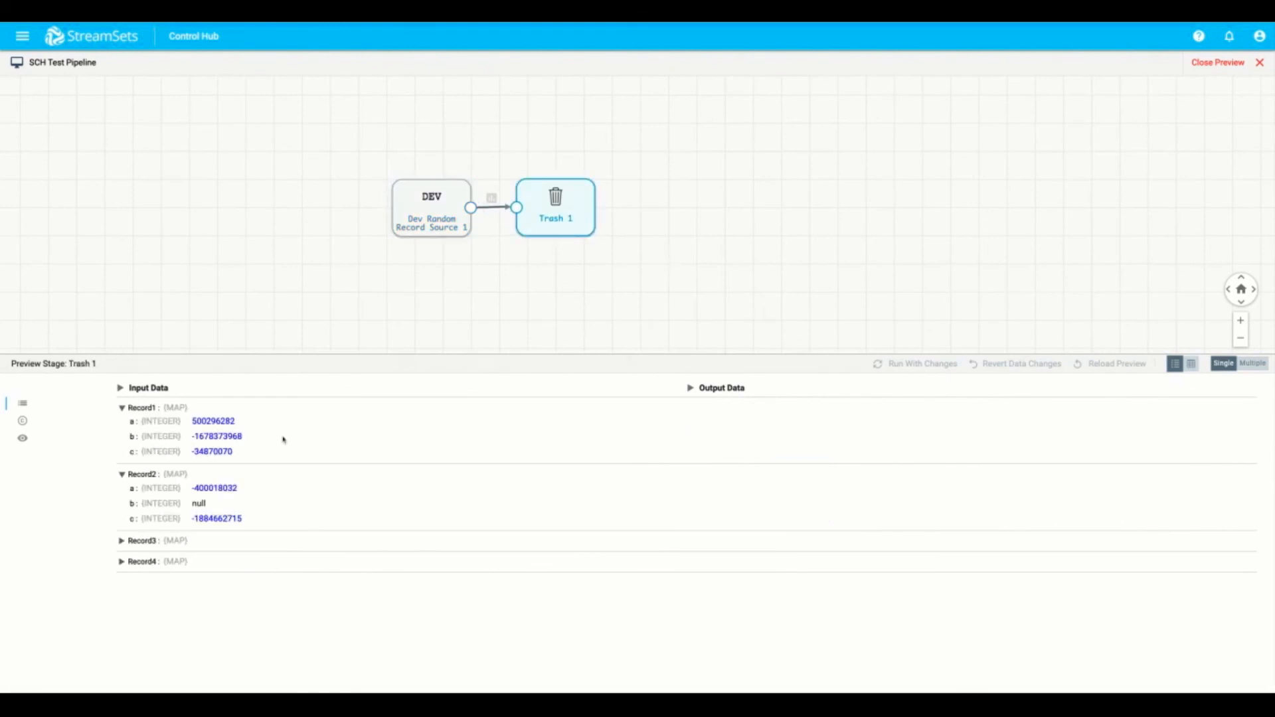